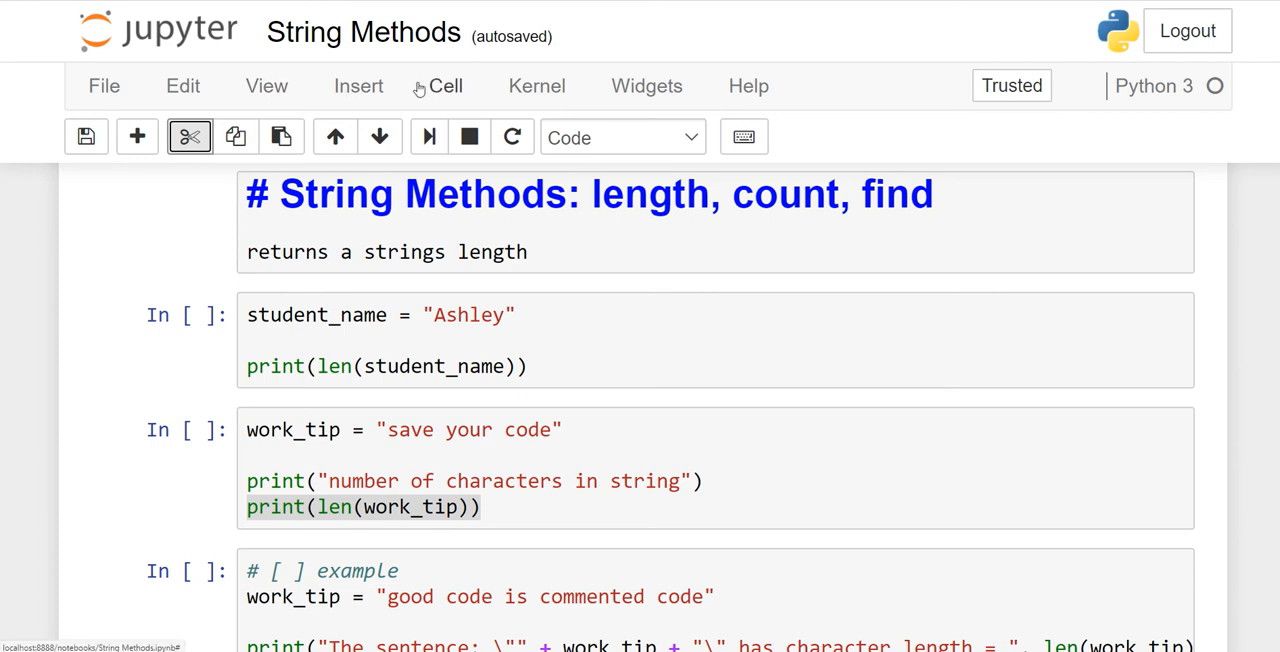
mouse_move(688, 240)
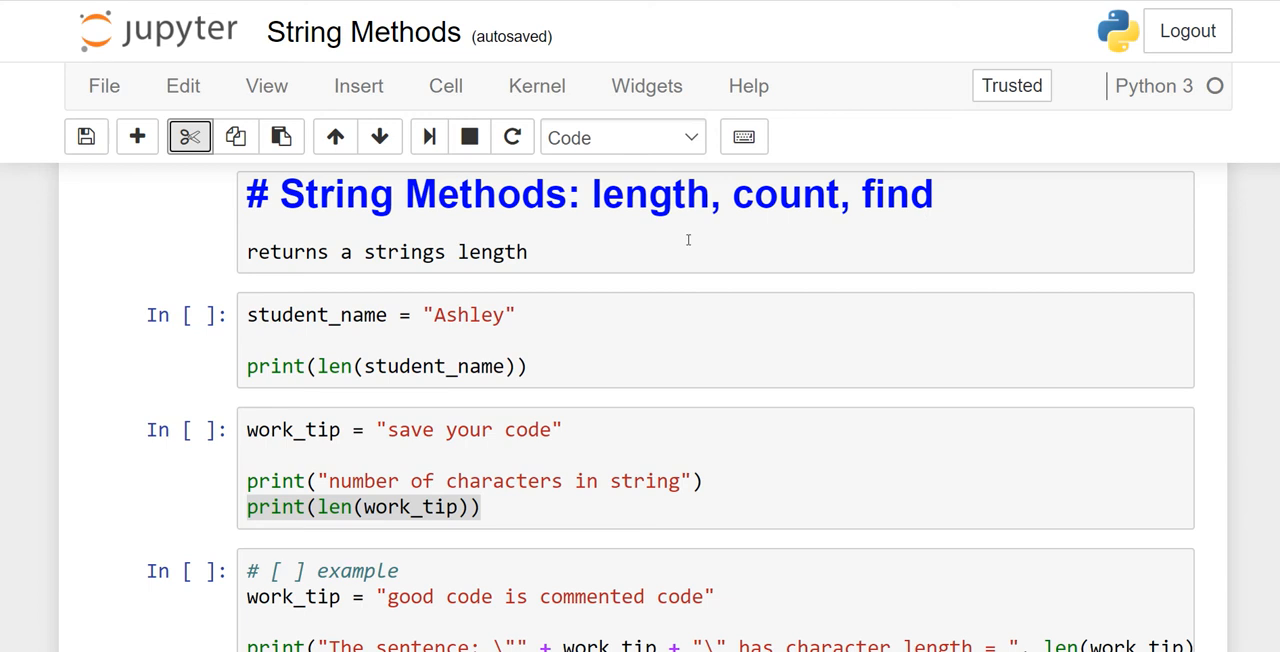
mouse_move(911, 213)
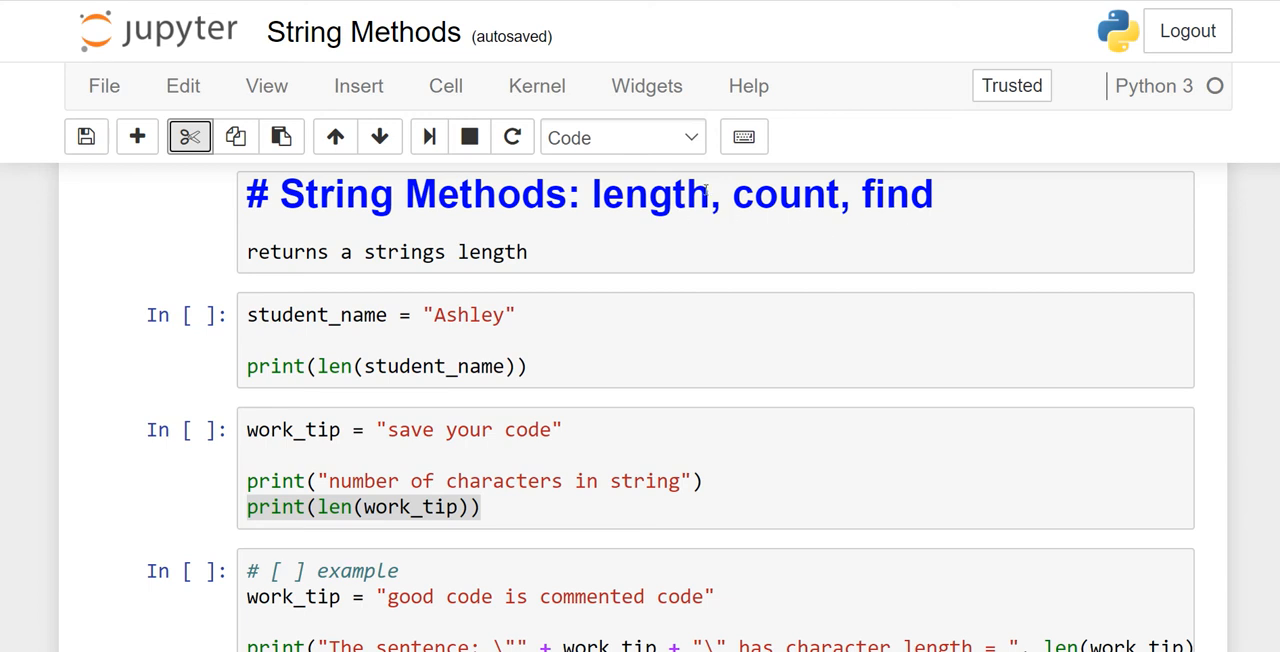
Run the student_name cell to print length 6, then select the work_tip cell
double_click(650, 193)
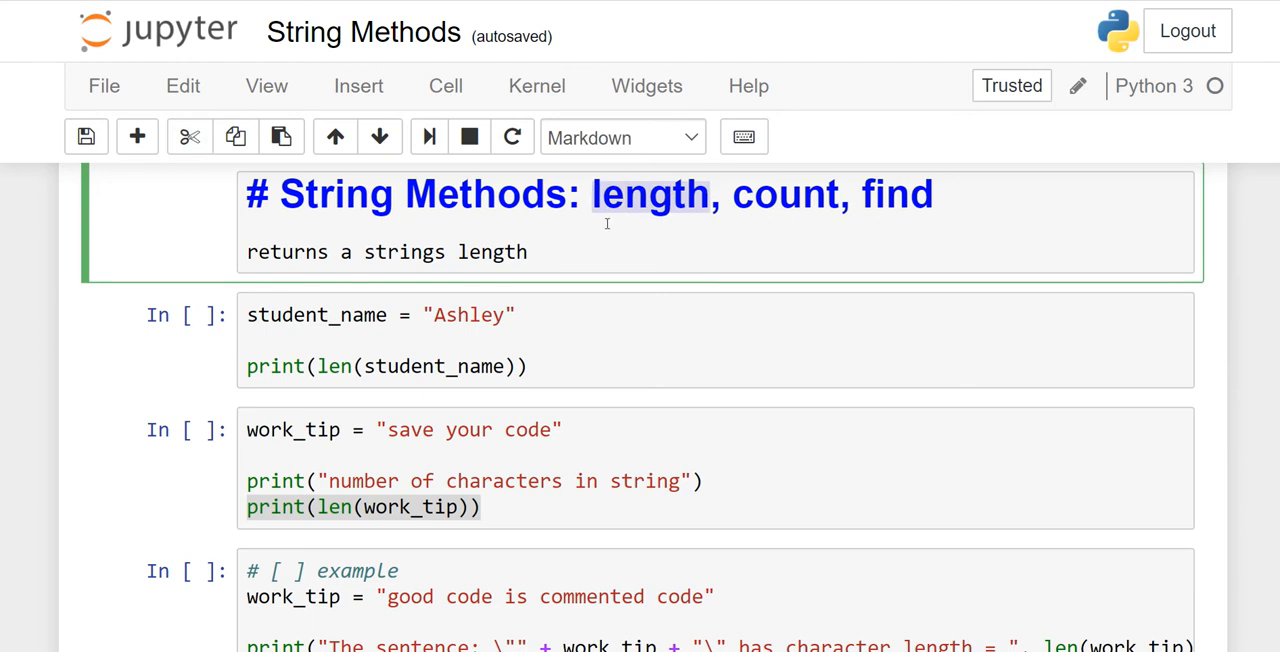
mouse_move(660, 232)
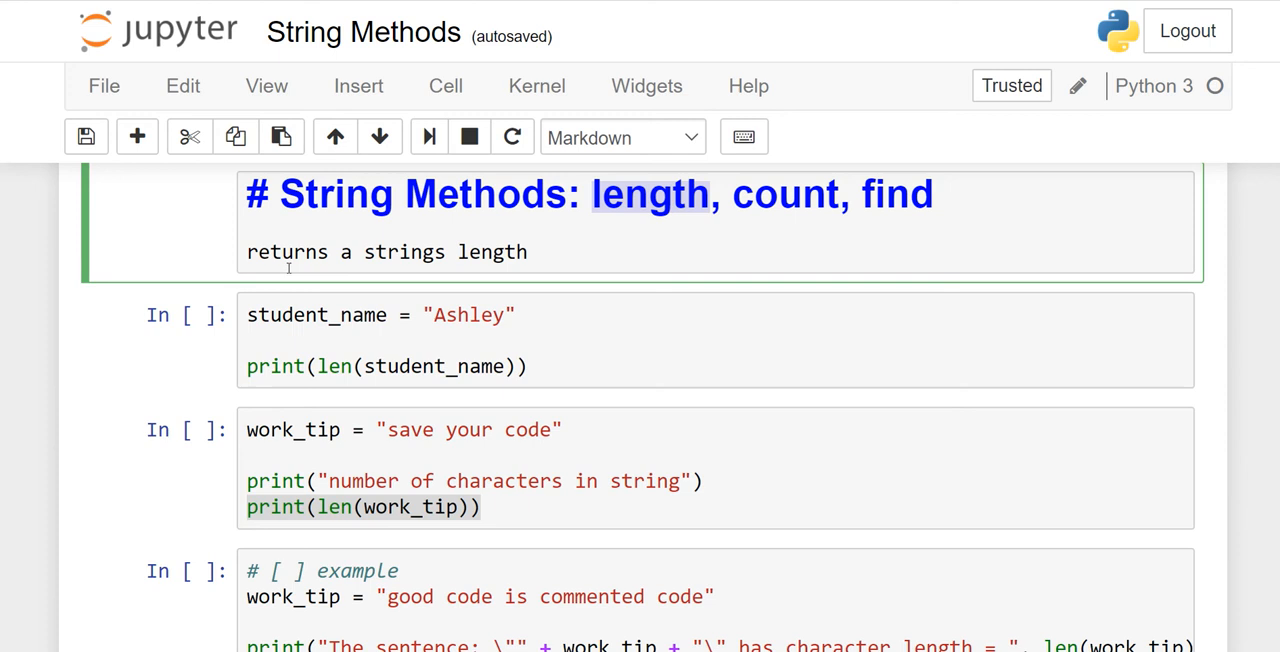
mouse_move(580, 283)
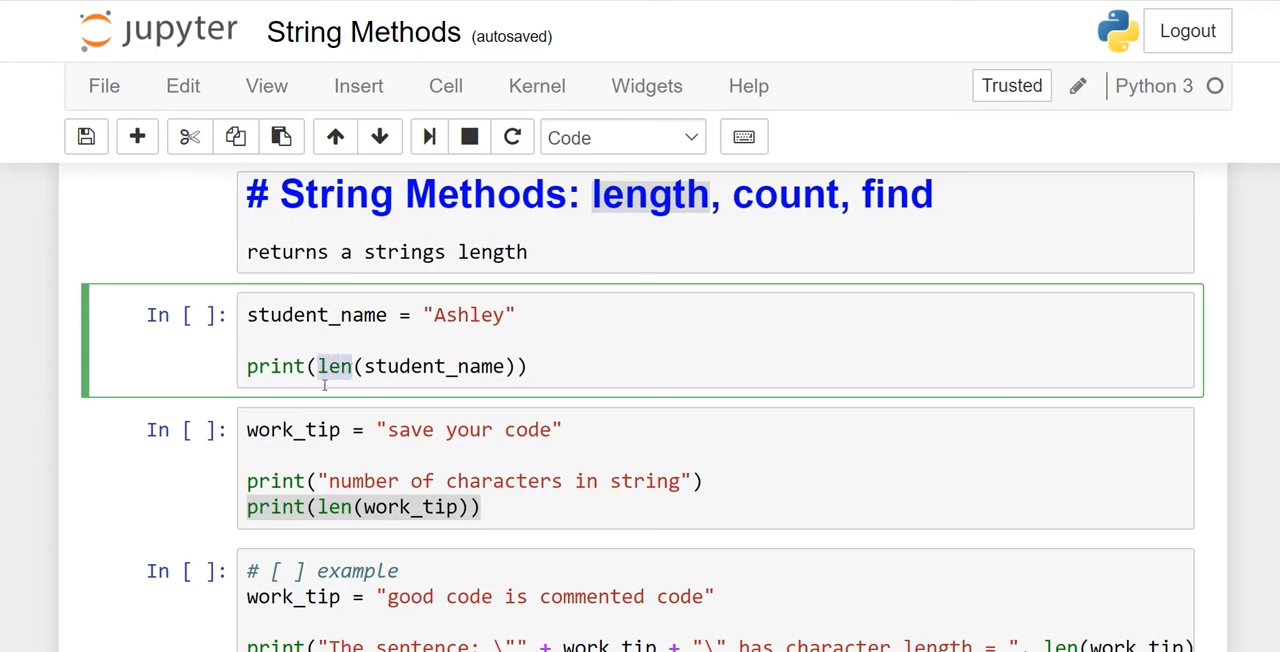
mouse_move(330, 387)
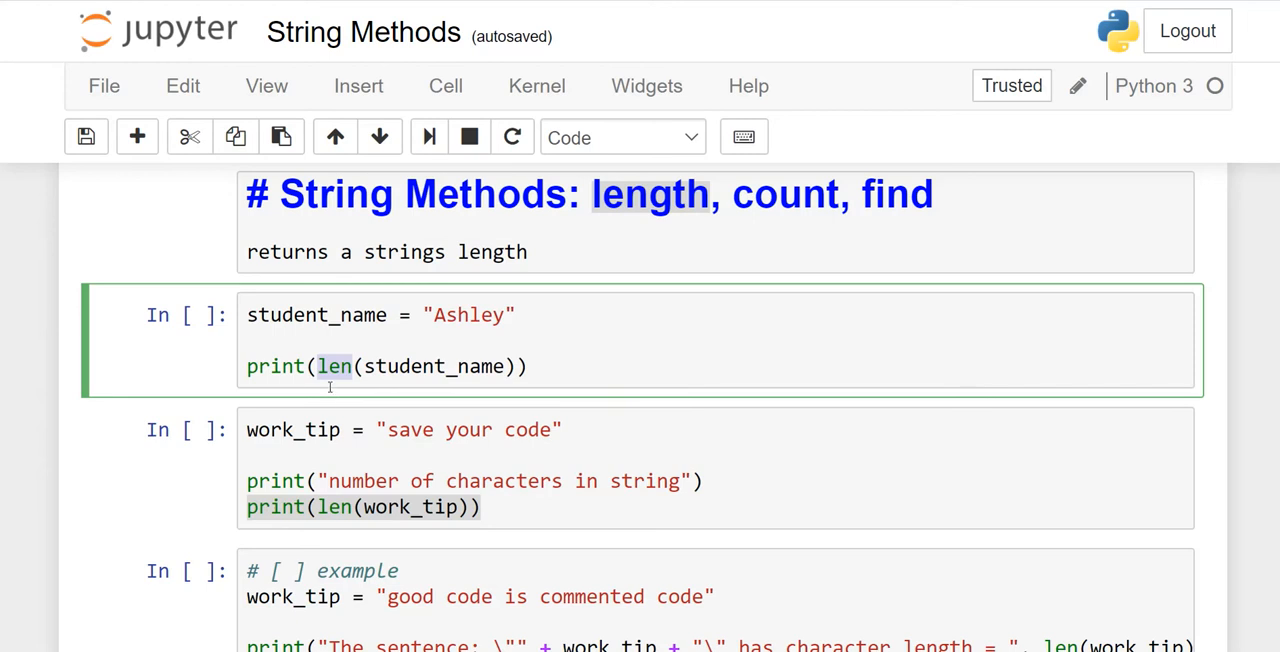
left_click(530, 366)
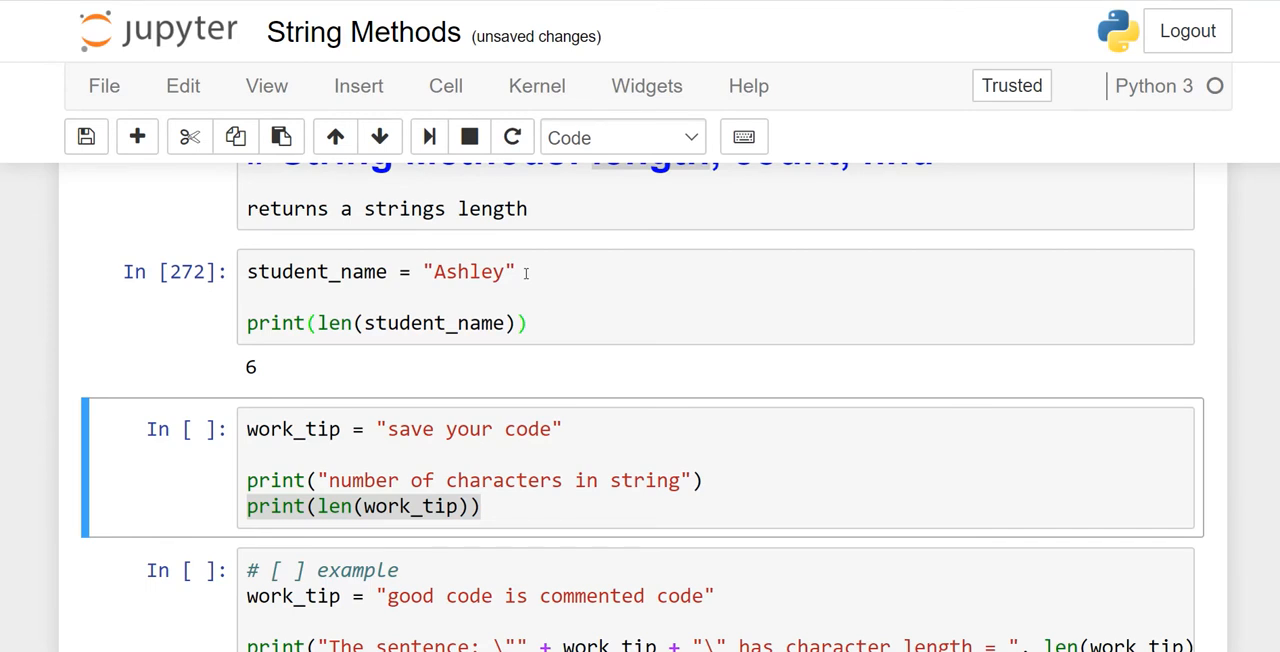
left_click(379, 467)
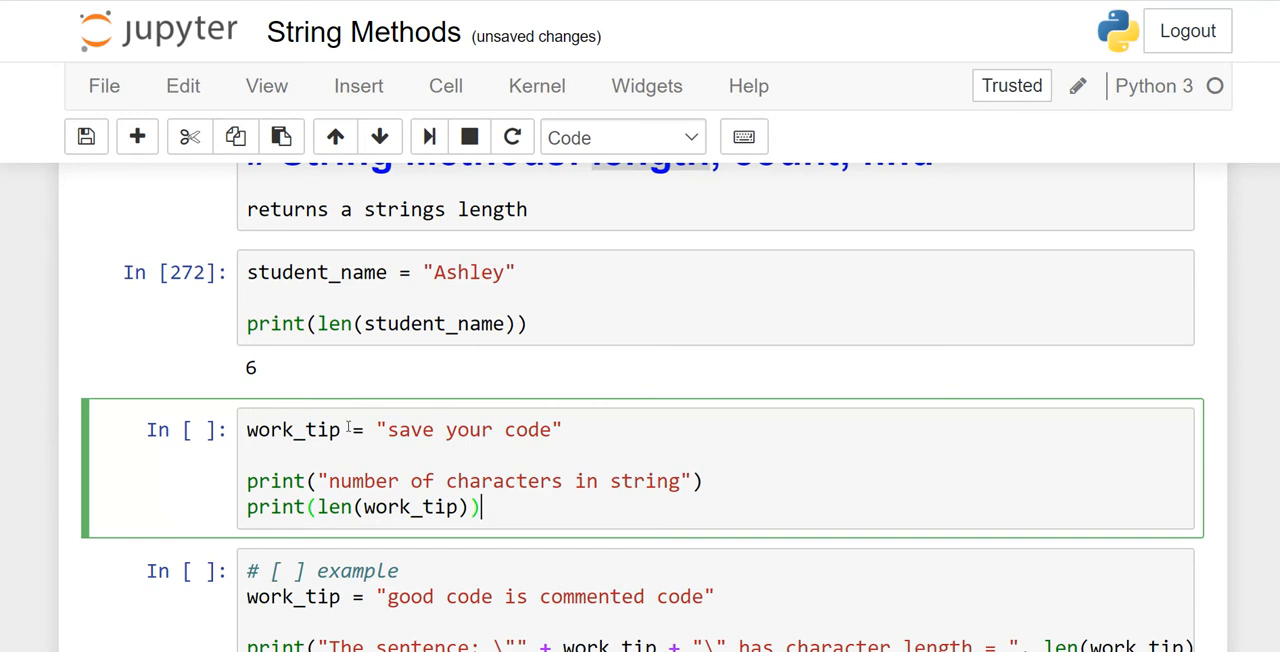
mouse_move(474, 436)
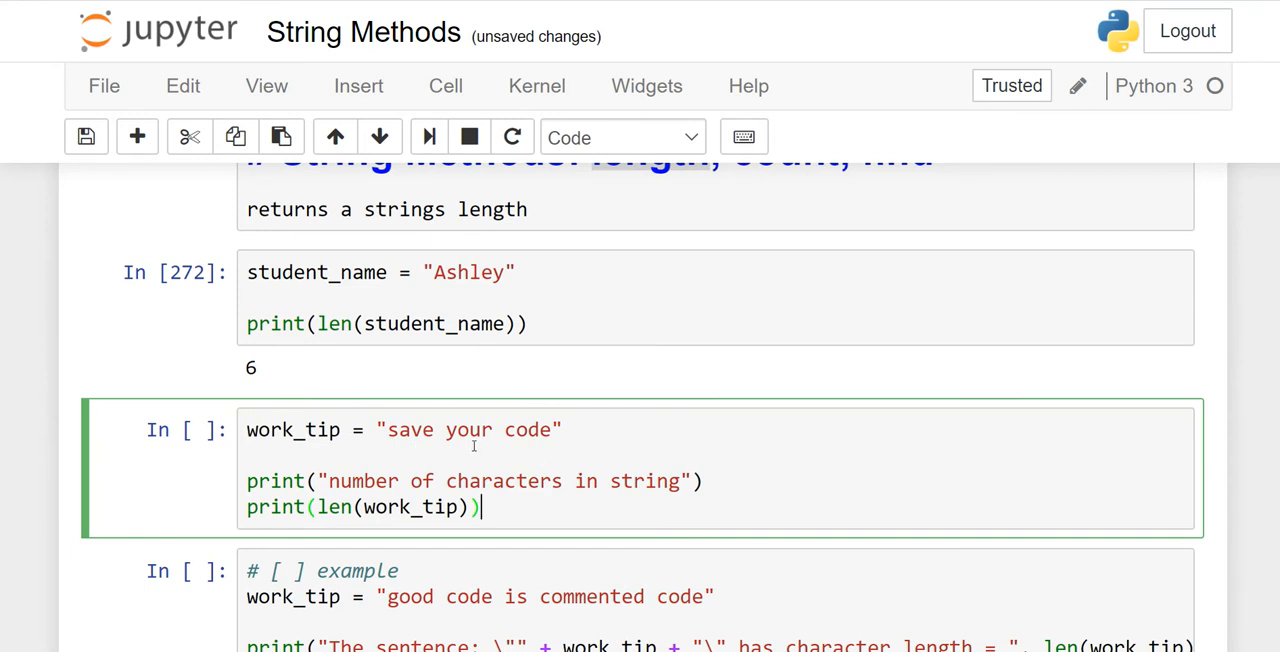
mouse_move(552, 447)
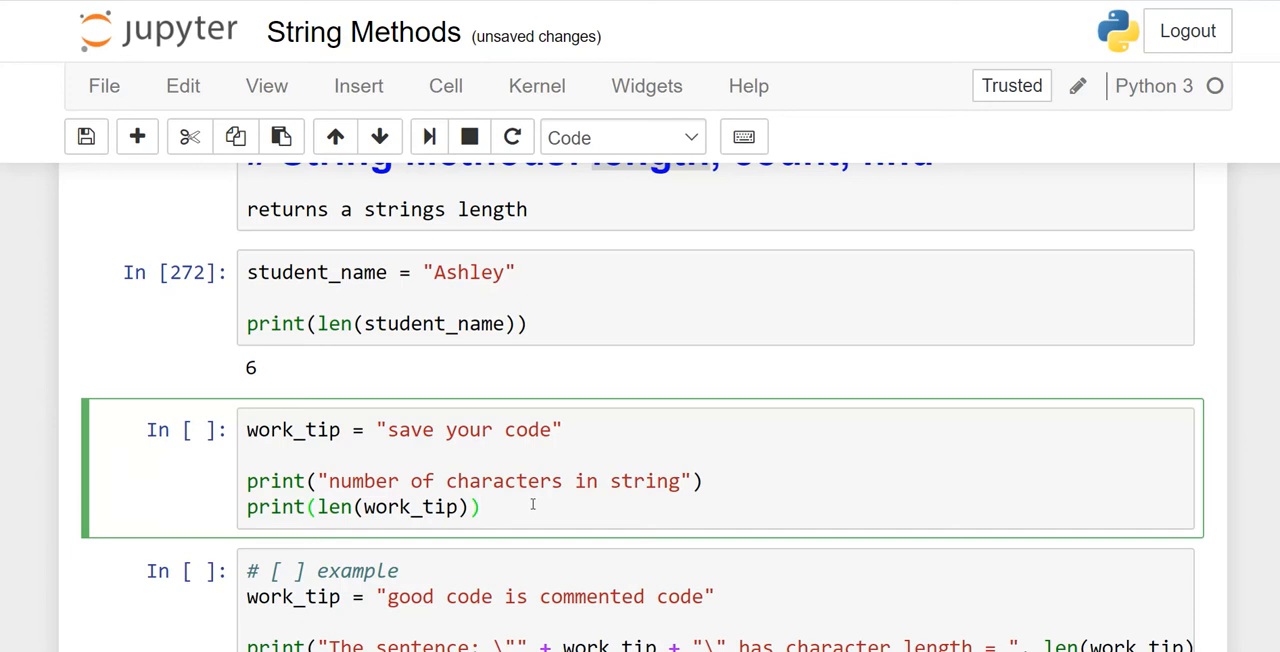
mouse_move(290, 481)
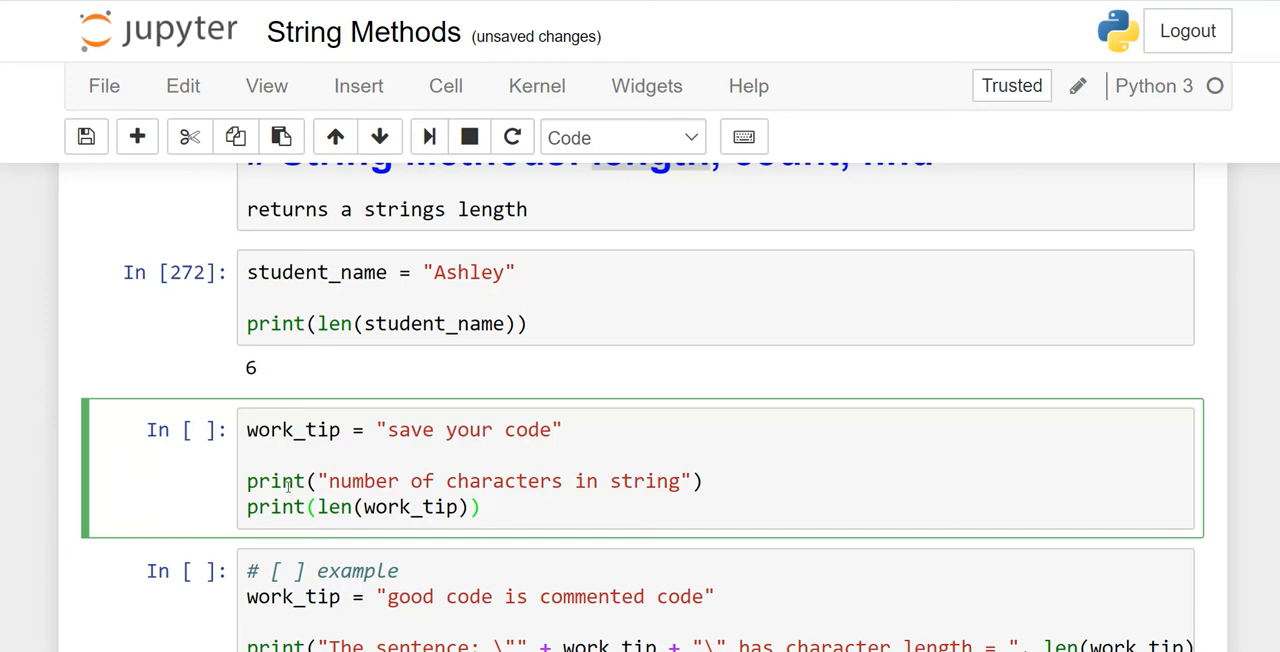
left_click(482, 508)
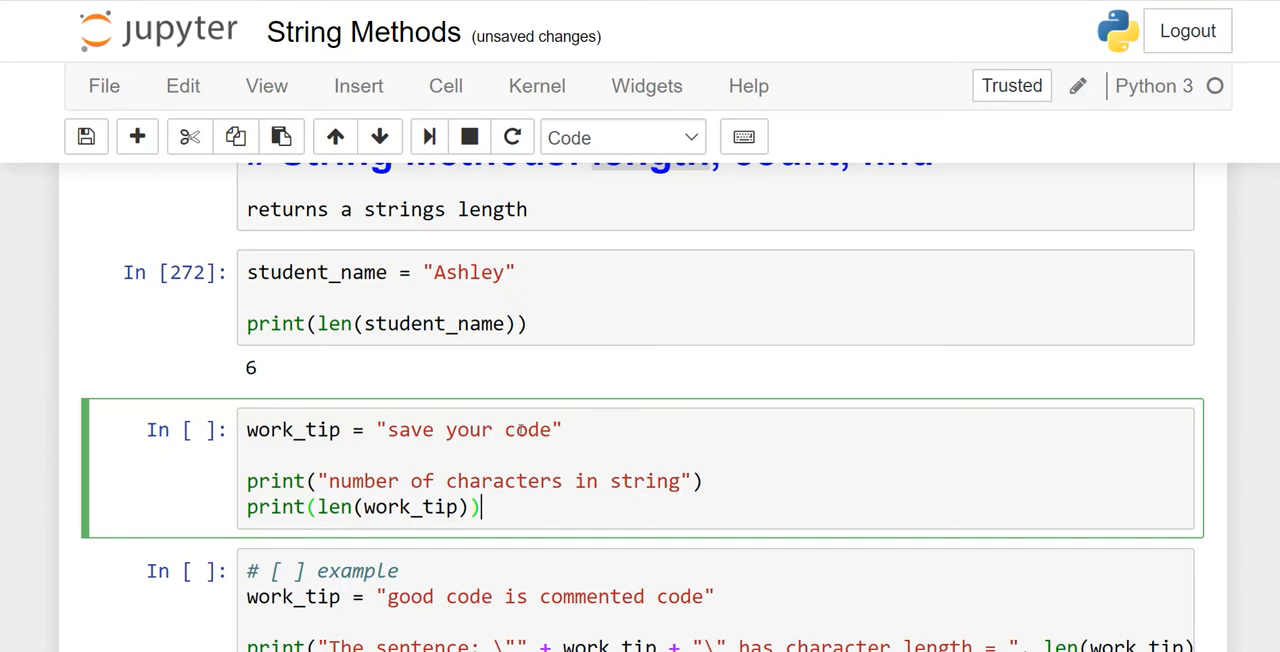
mouse_move(564, 445)
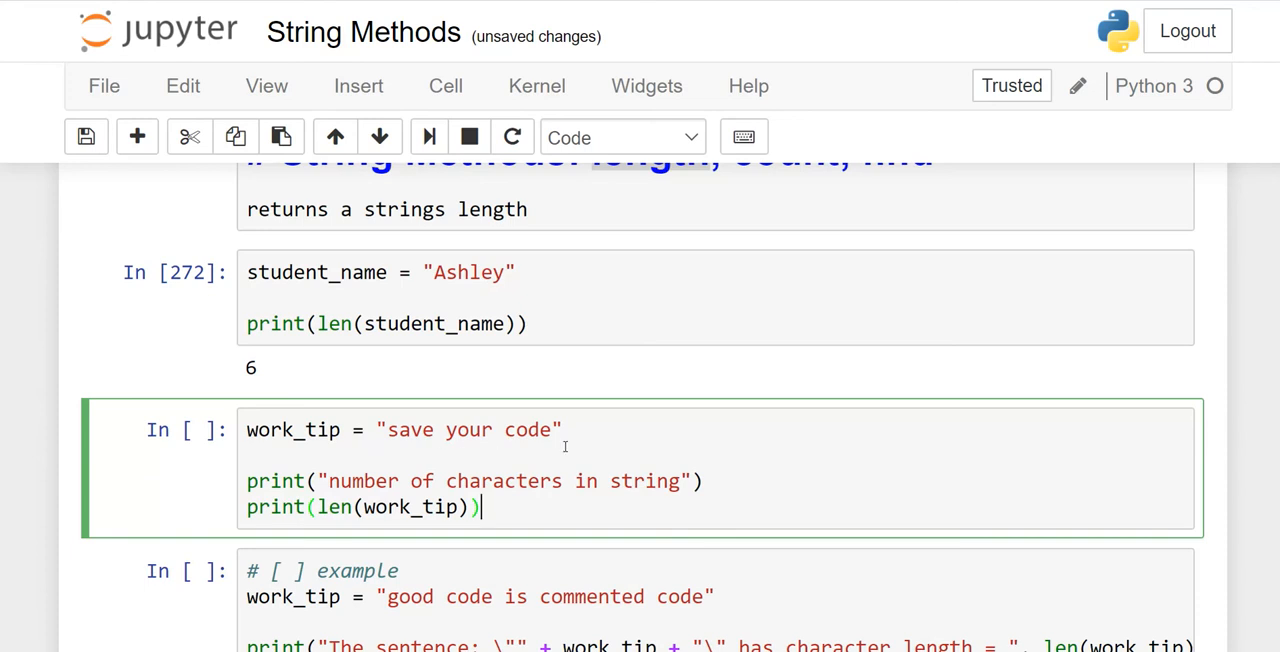
mouse_move(444, 445)
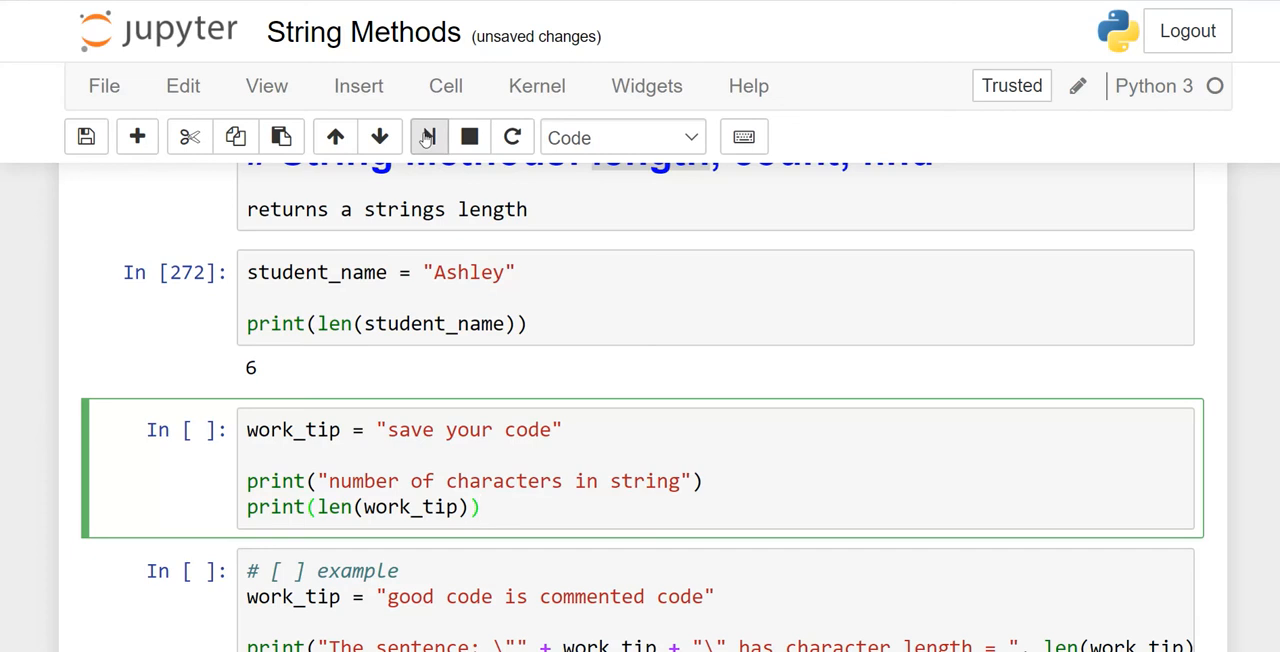
mouse_move(427, 137)
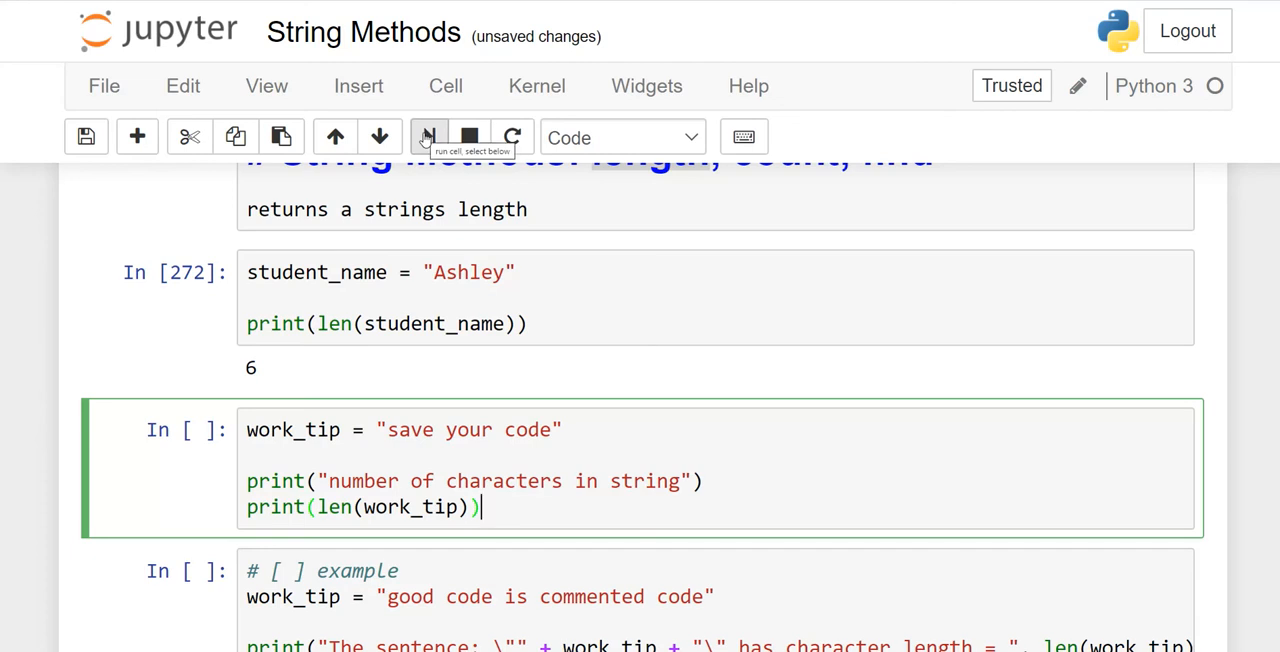
Run the work_tip cell to print 'number of characters in string' and 14
left_click(429, 137)
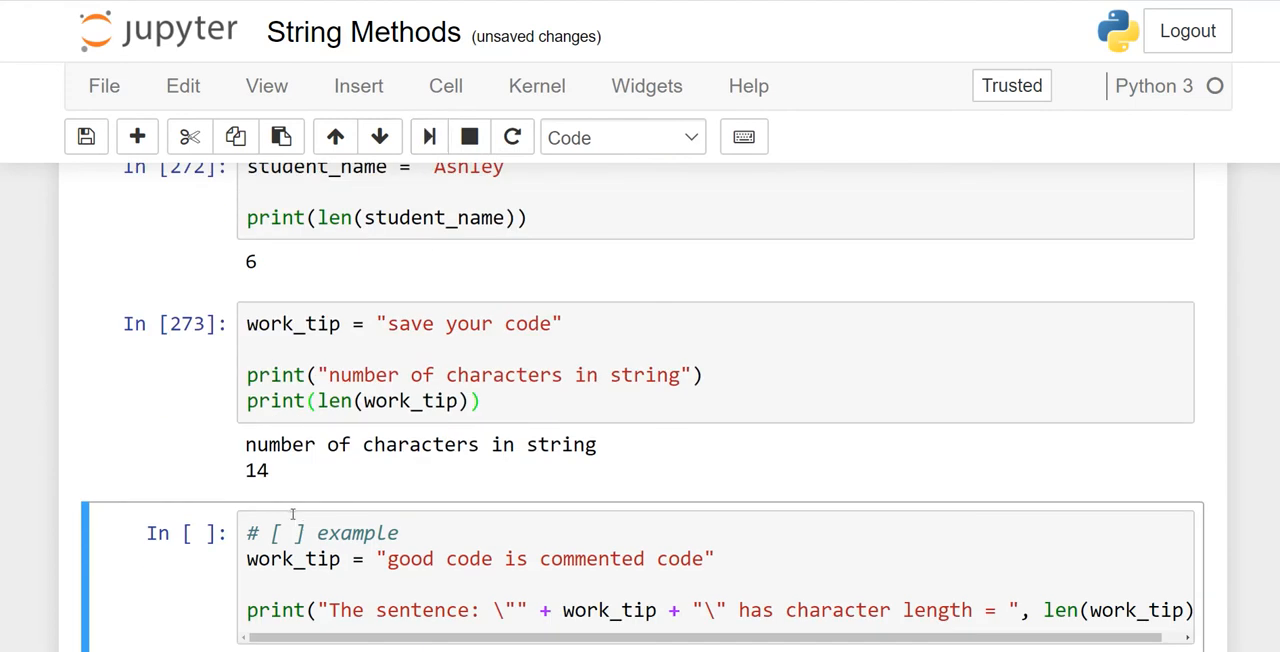
mouse_move(666, 398)
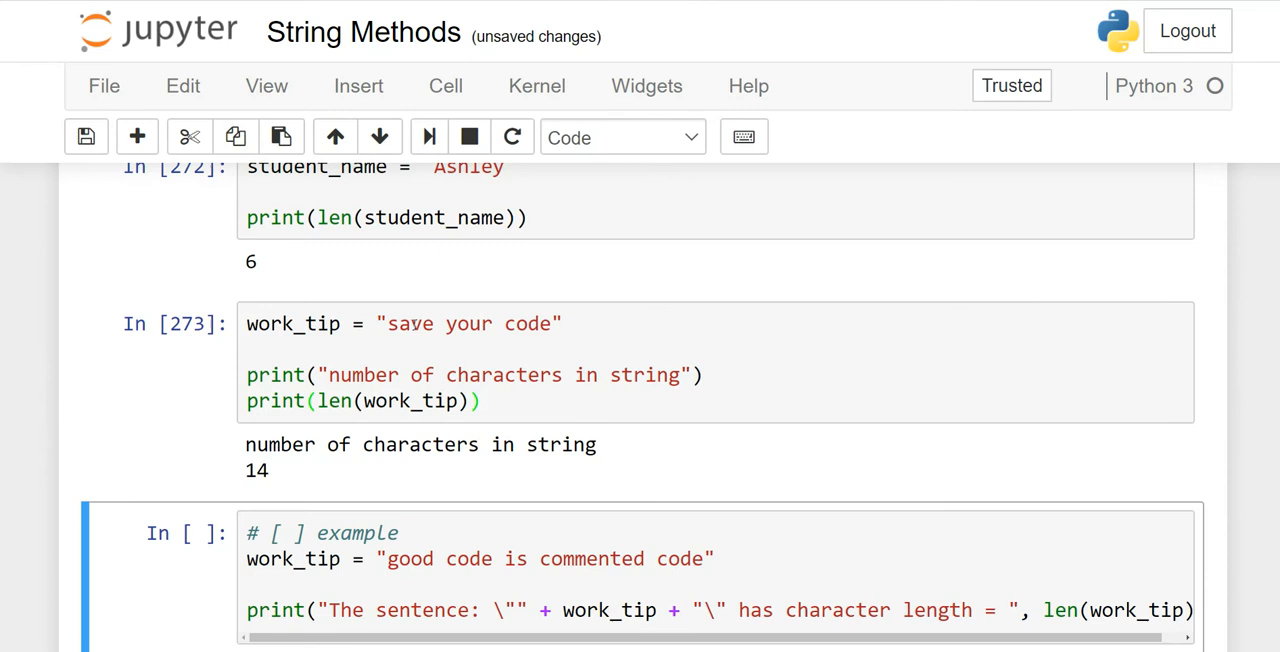
mouse_move(514, 323)
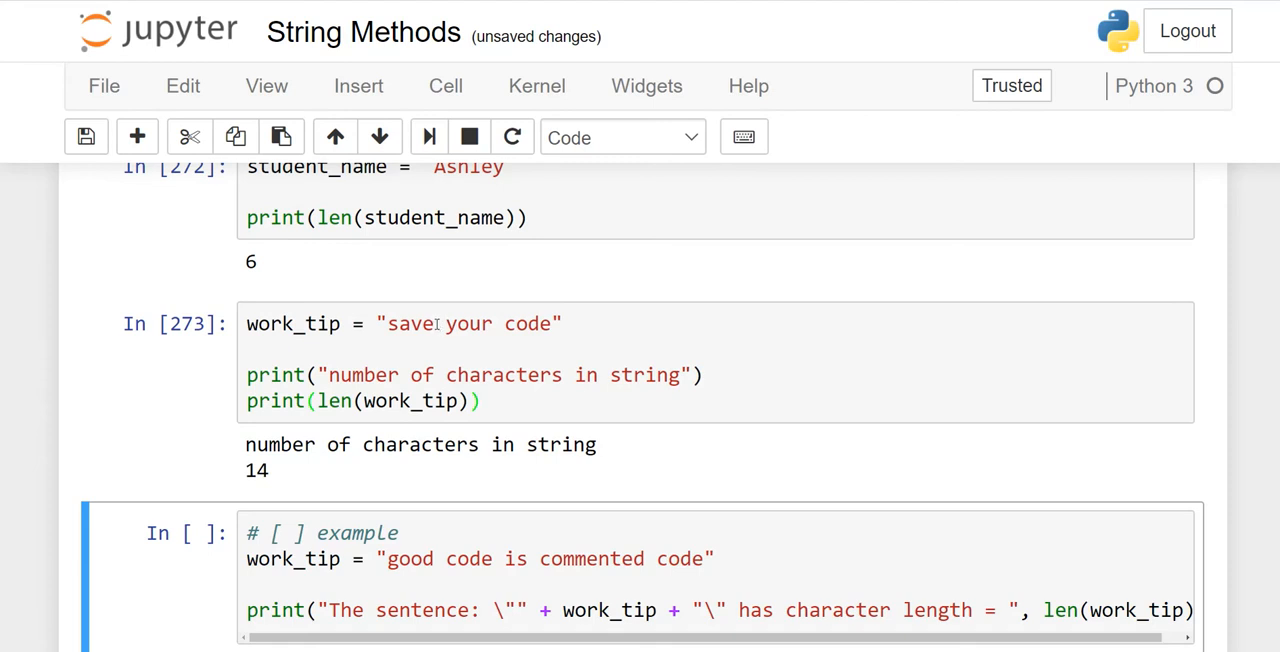
left_click(440, 323)
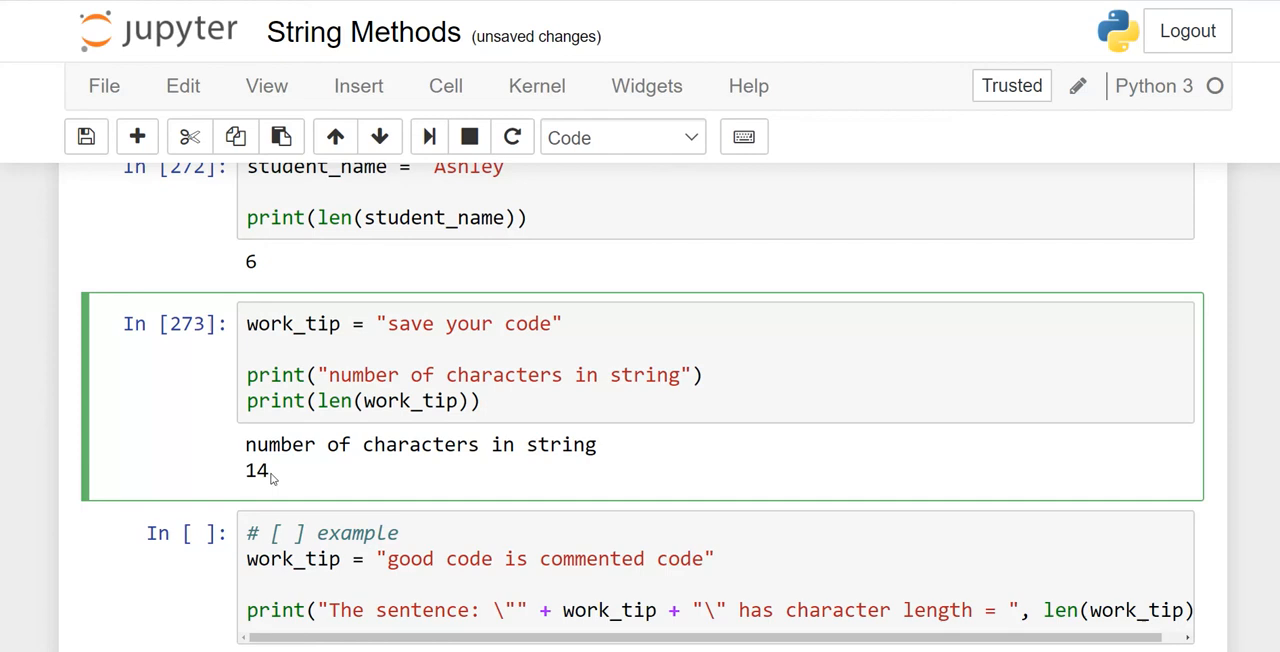
mouse_move(496, 276)
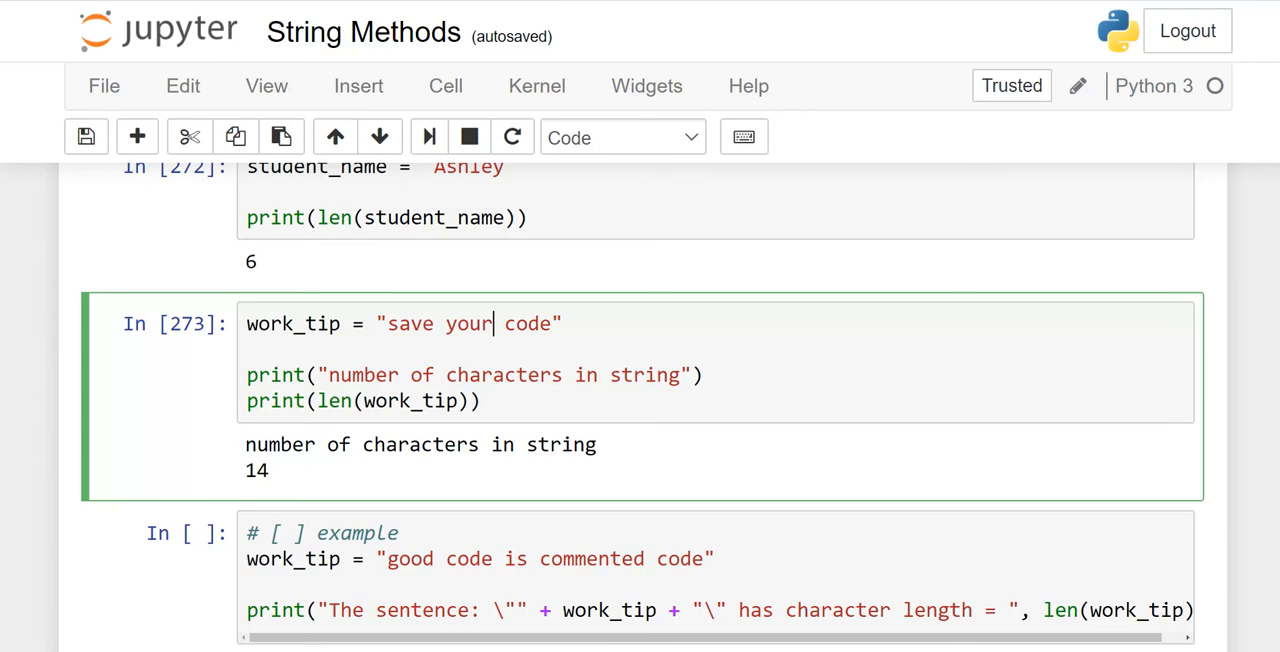
scroll("down", 3)
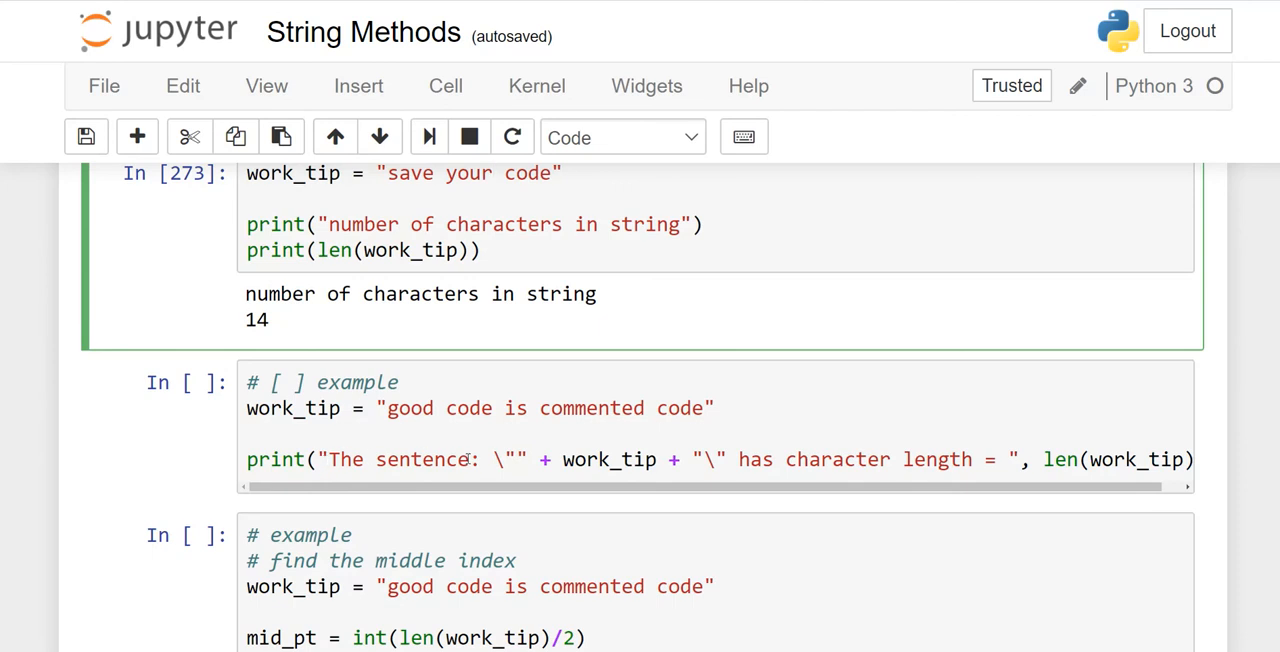
mouse_move(677, 463)
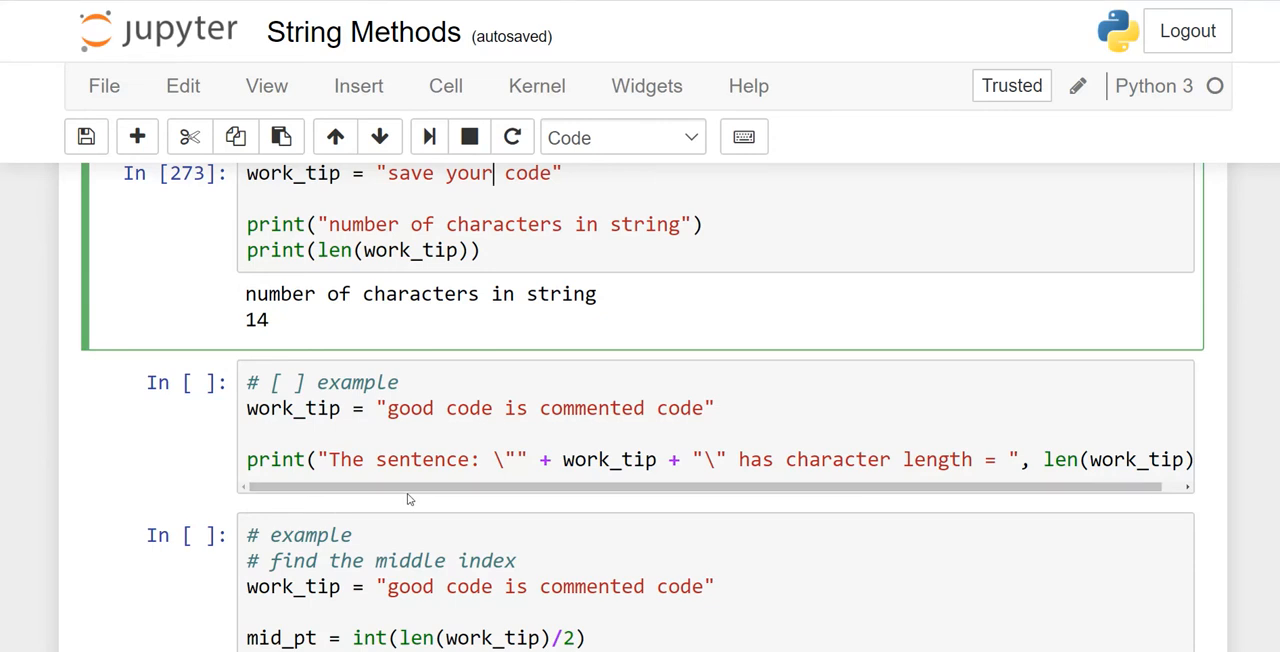
left_click_drag(410, 487, 565, 487)
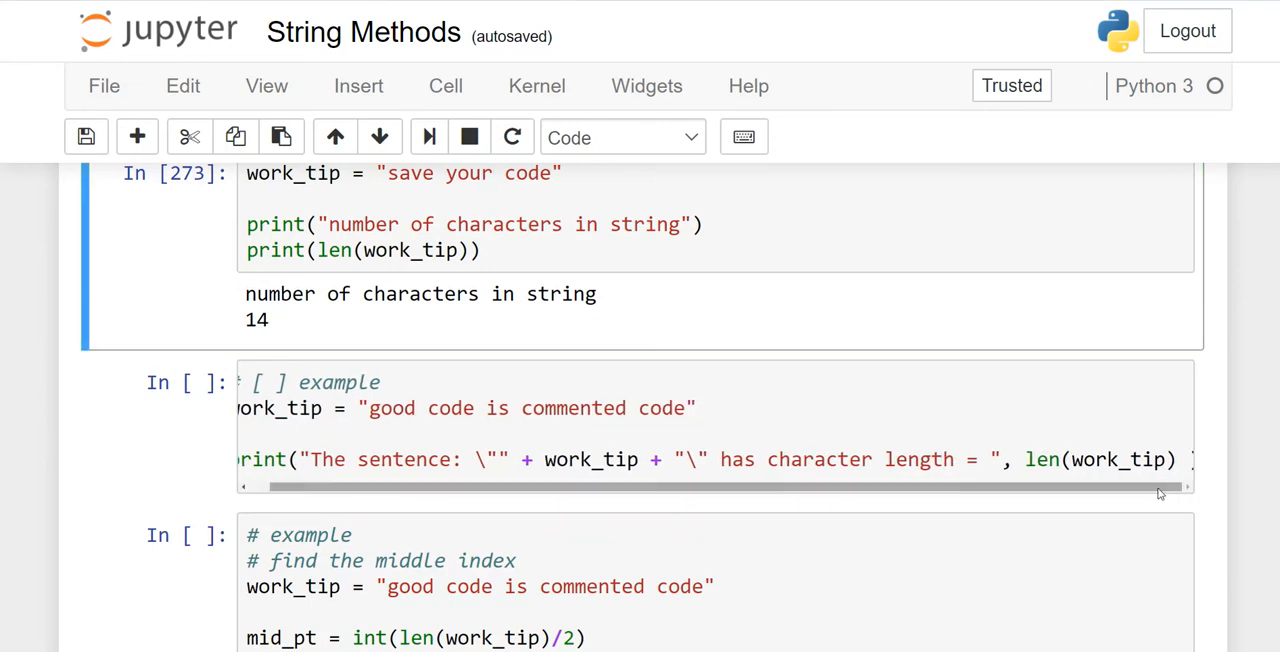
mouse_move(1155, 490)
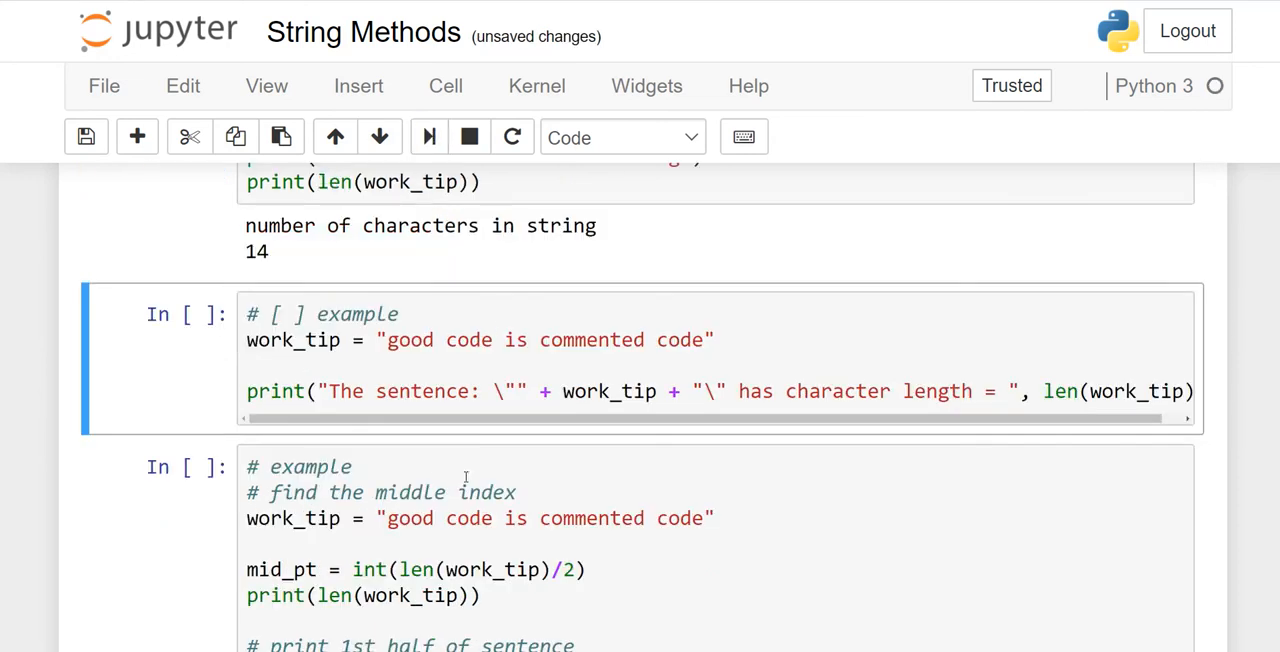
Run the 'good code is commented code' cell, printing character length 27
left_click(428, 137)
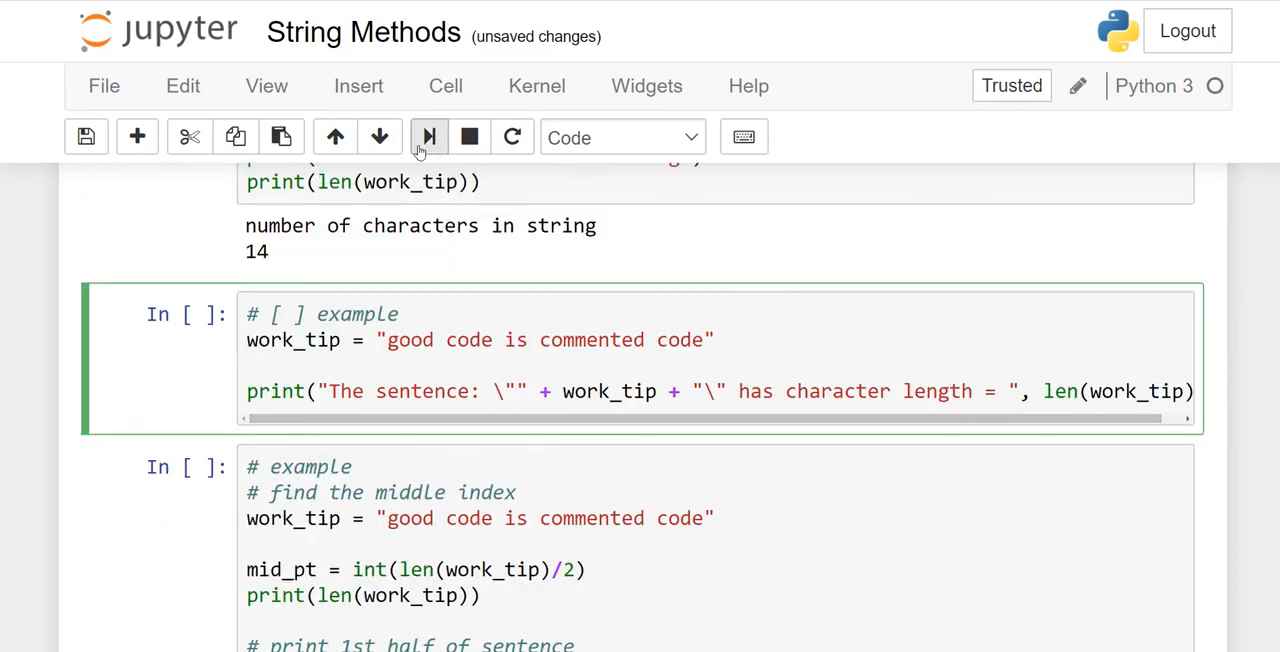
left_click(428, 137)
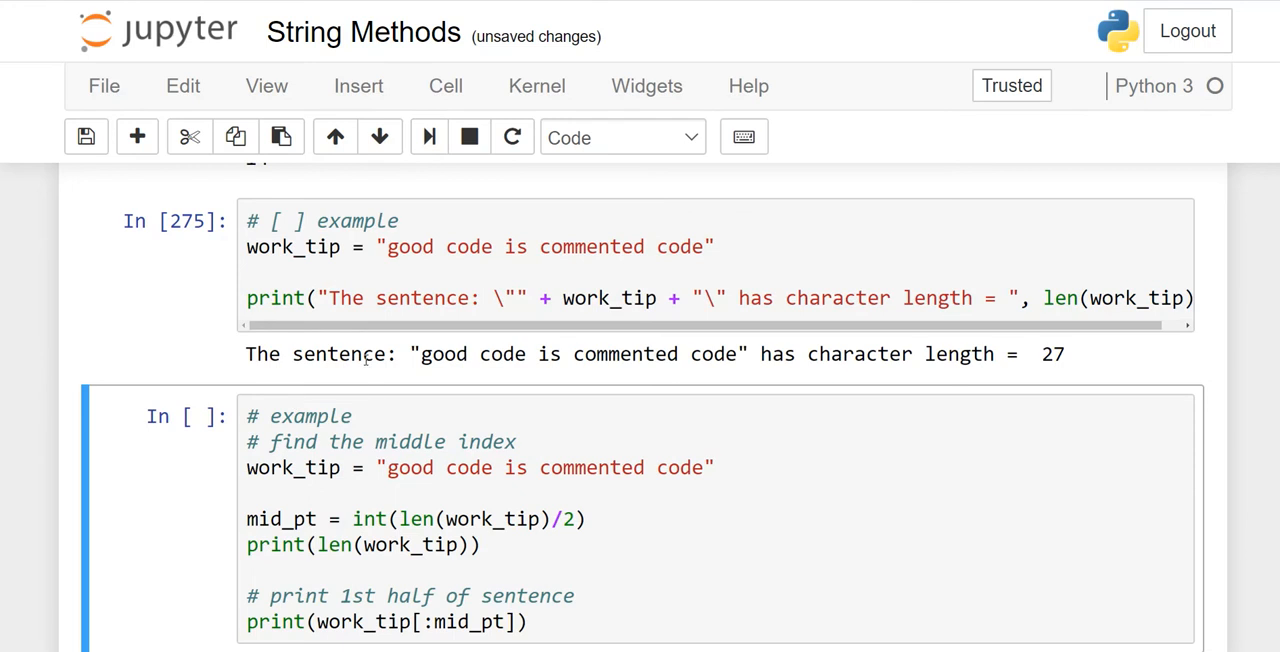
double_click(400, 298)
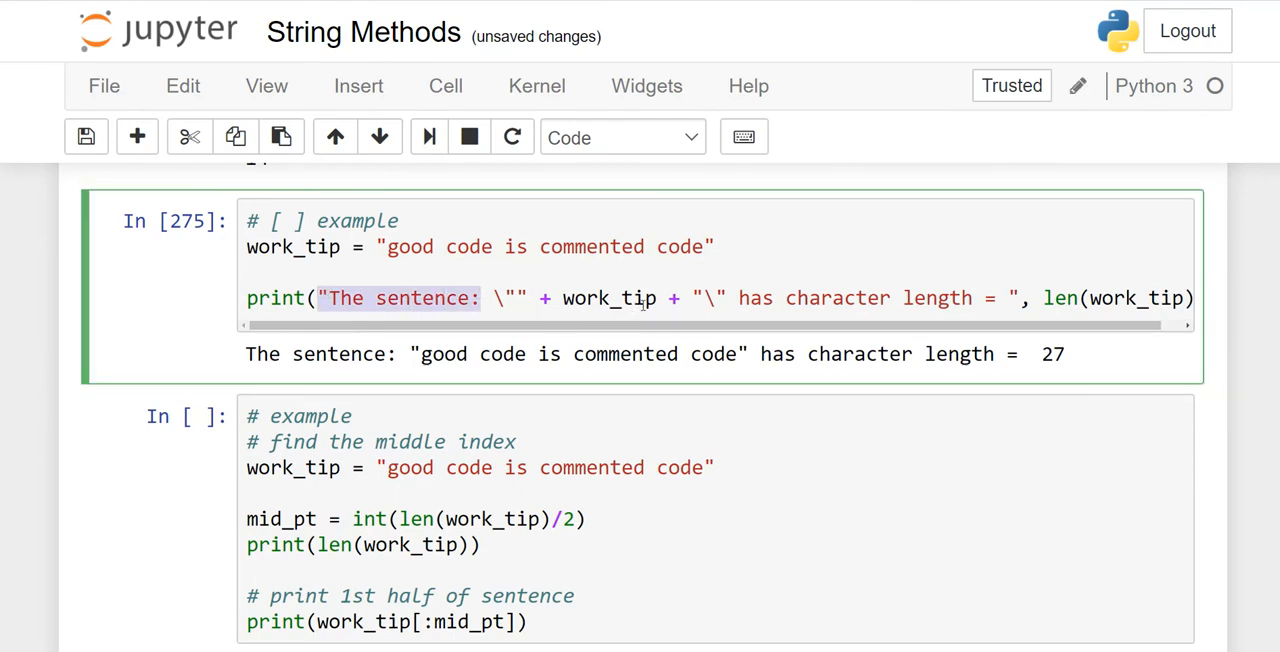
mouse_move(625, 250)
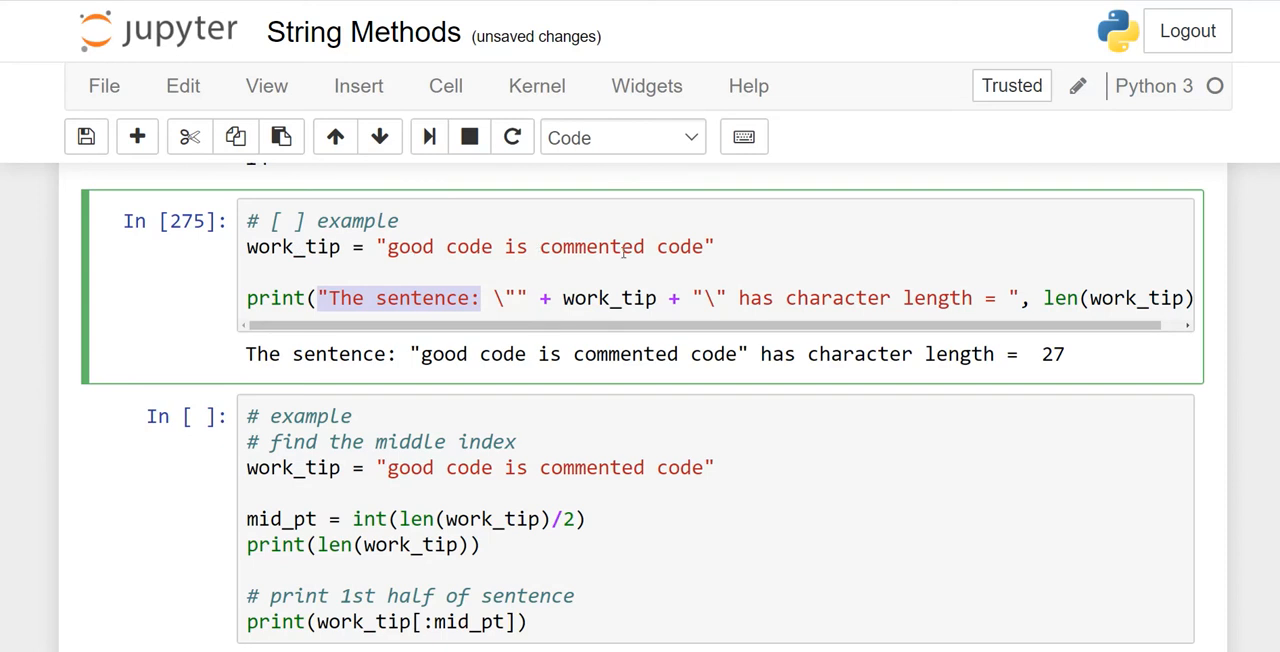
mouse_move(1025, 366)
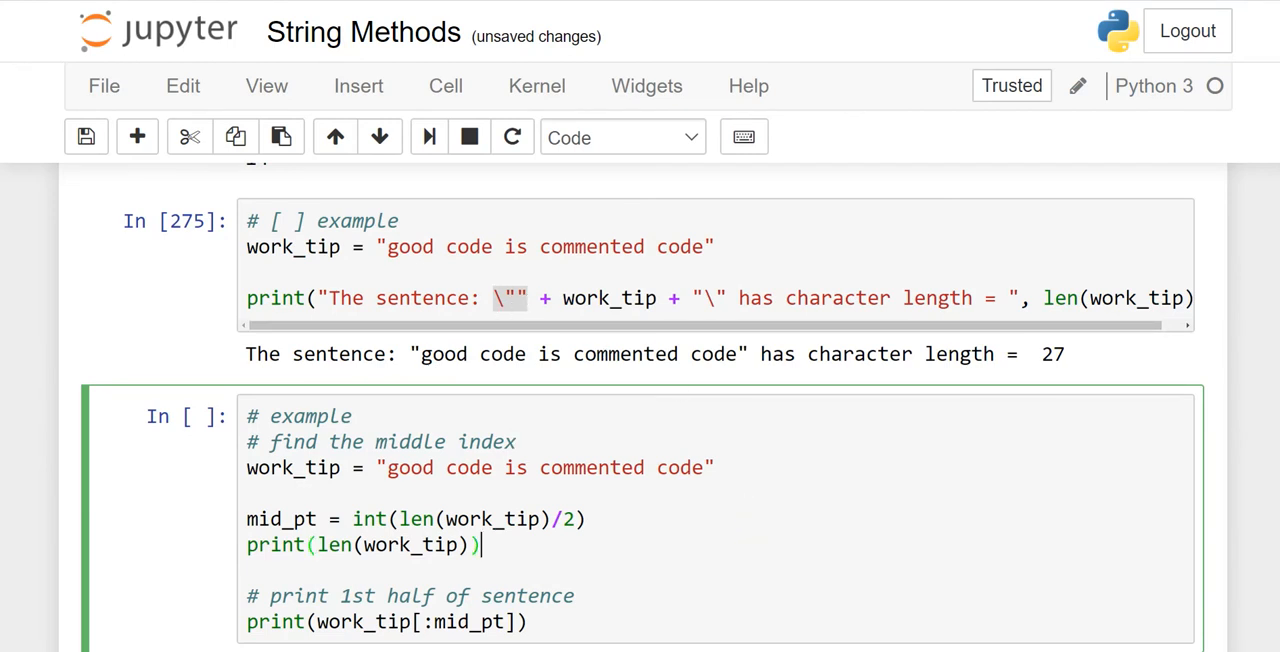
Scroll down to the find-the-middle-index example cell
scroll("down", 3)
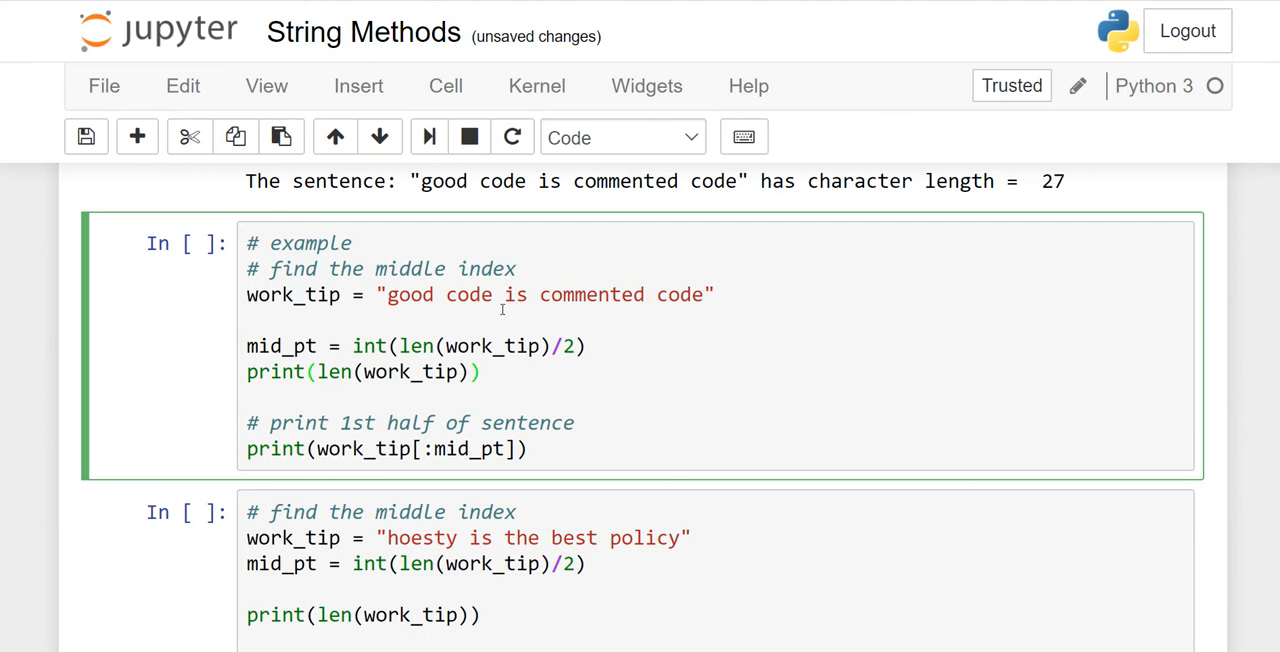
mouse_move(589, 310)
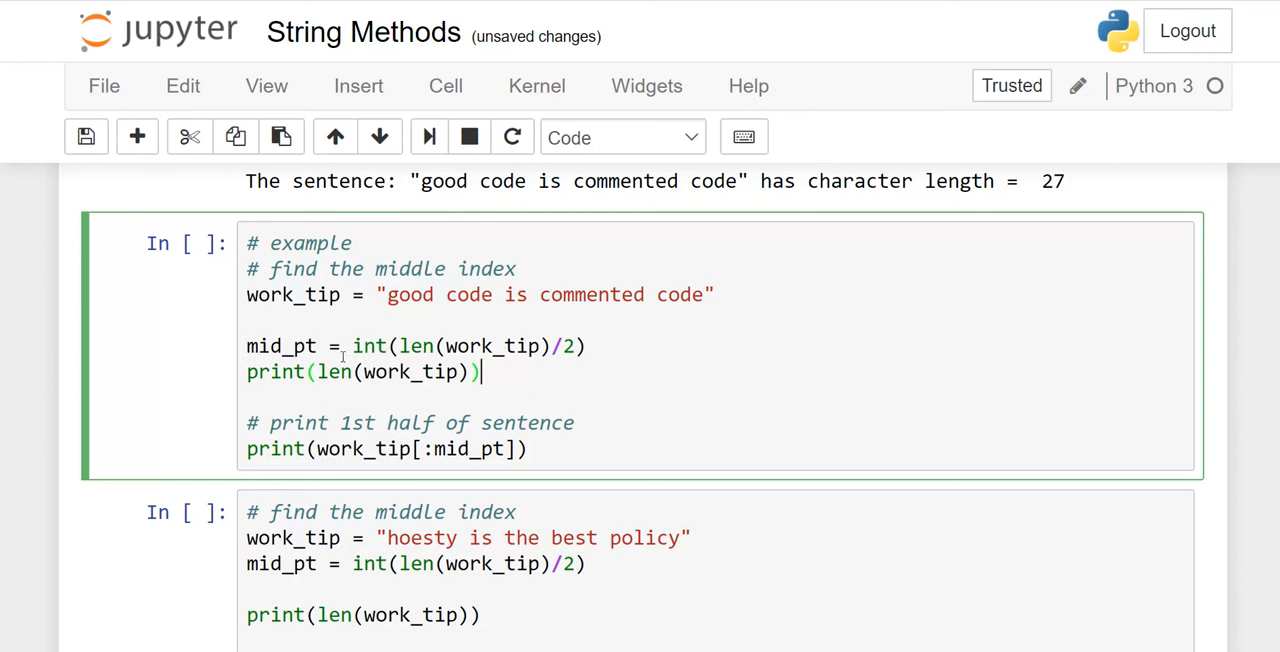
mouse_move(403, 308)
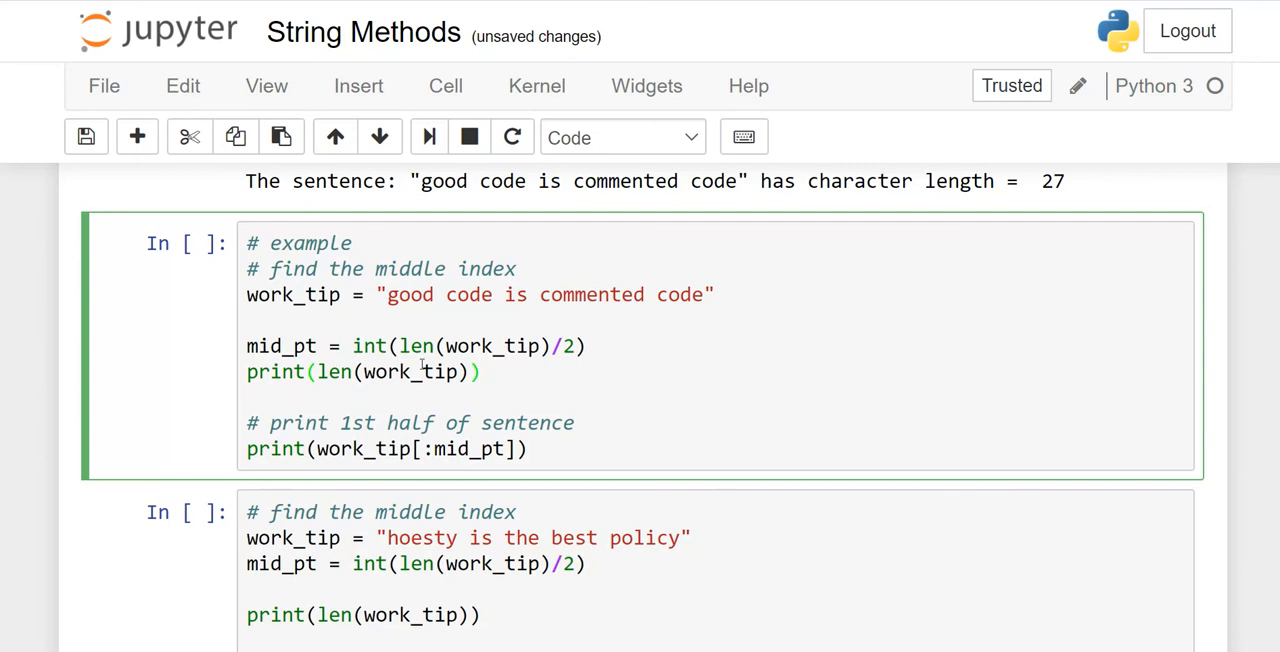
mouse_move(505, 345)
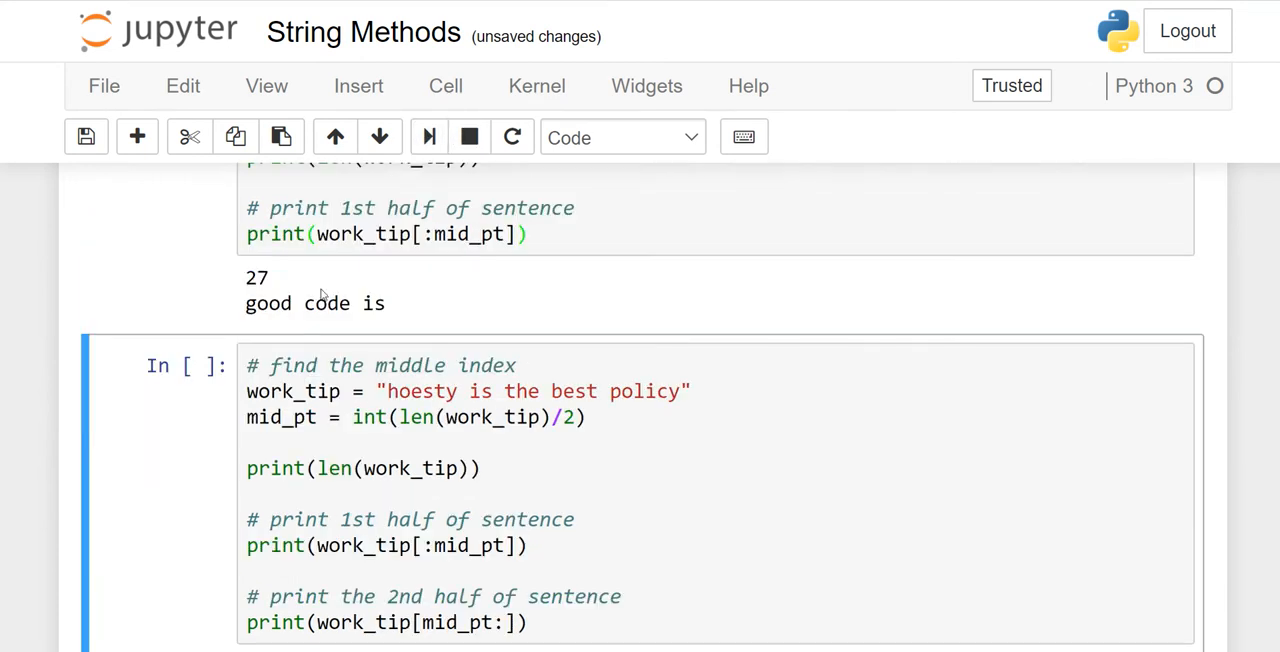
mouse_move(280, 284)
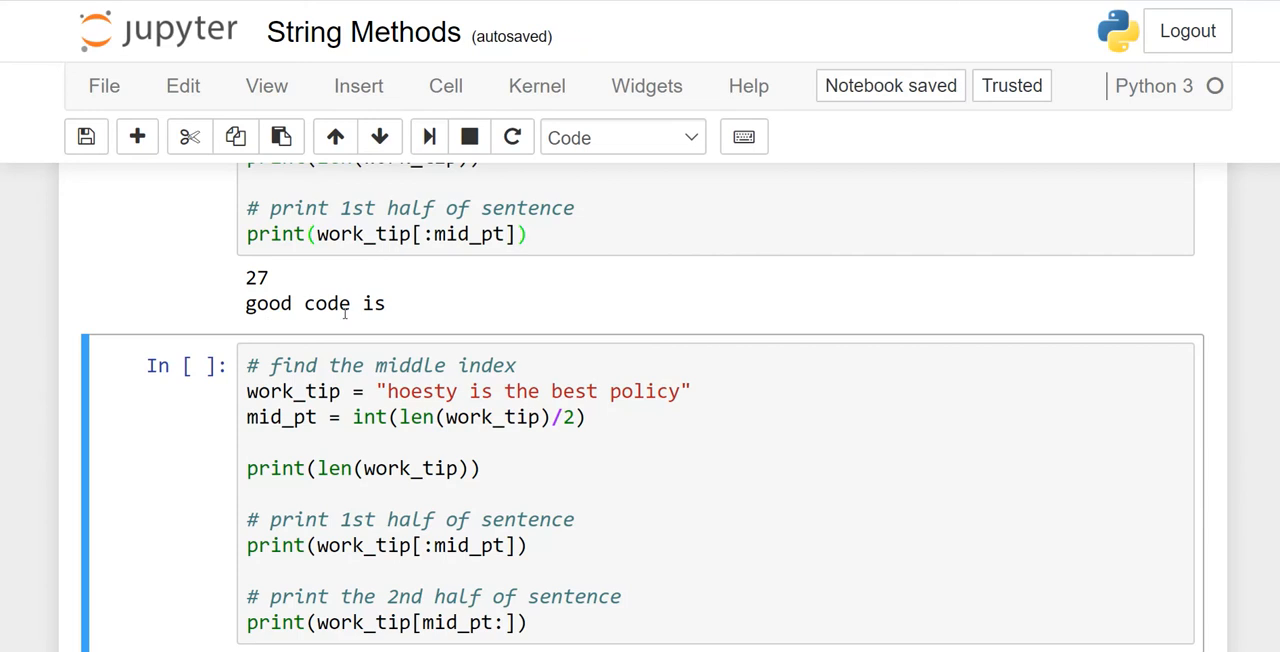
mouse_move(534, 319)
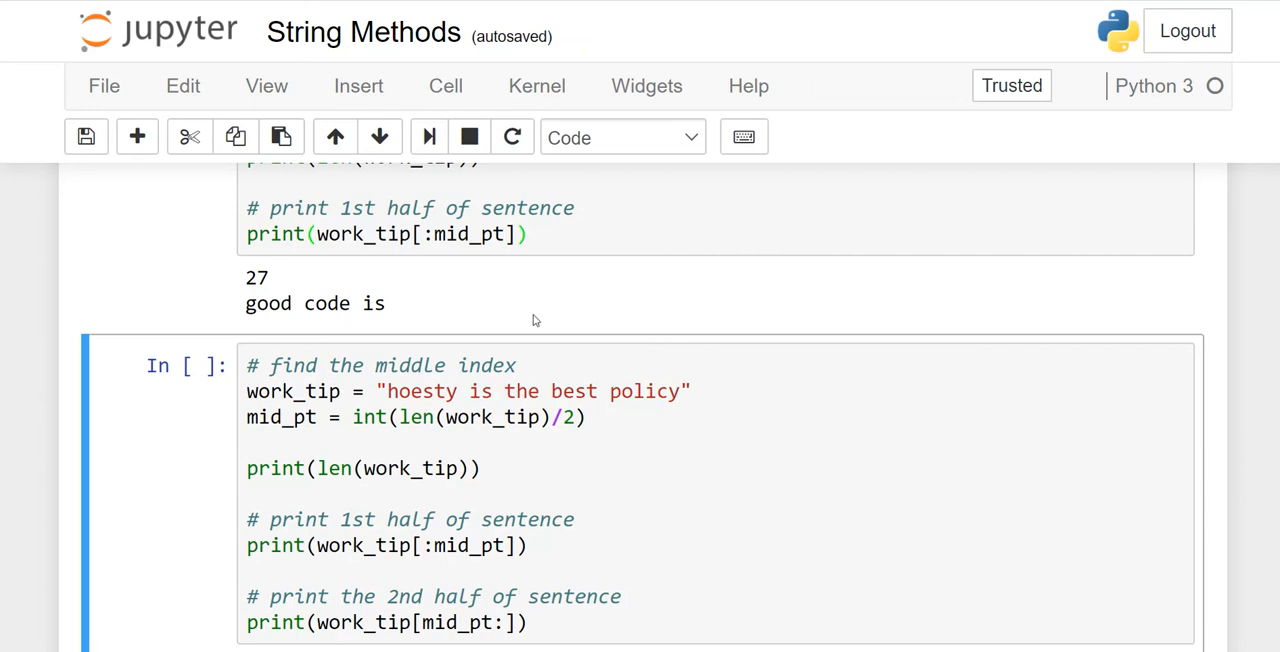
mouse_move(475, 580)
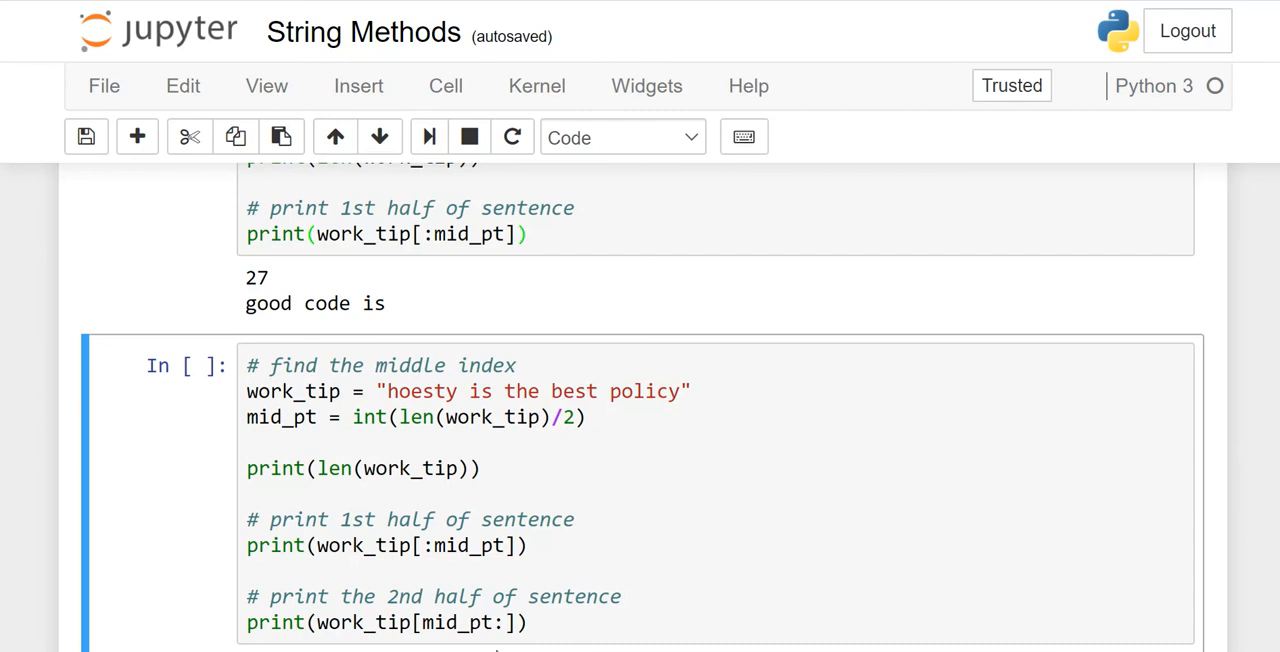
Run the 'hoesty is the best policy' cell, printing 25 and its two halves
left_click(495, 622)
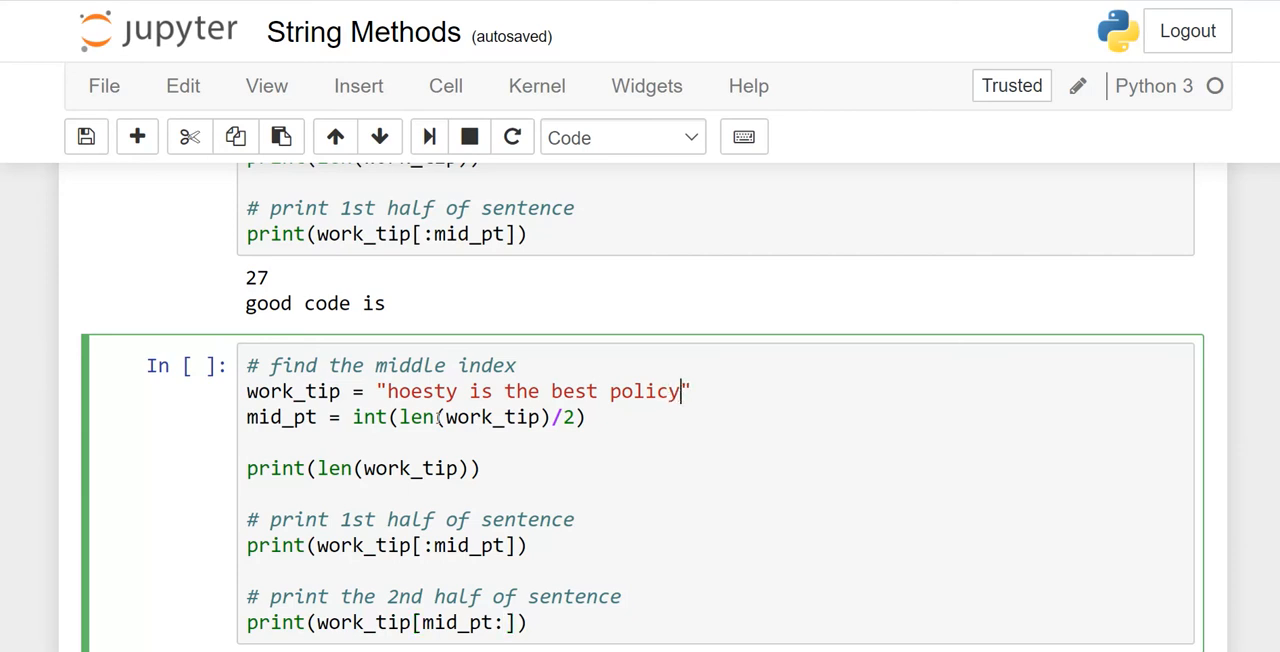
mouse_move(1237, 382)
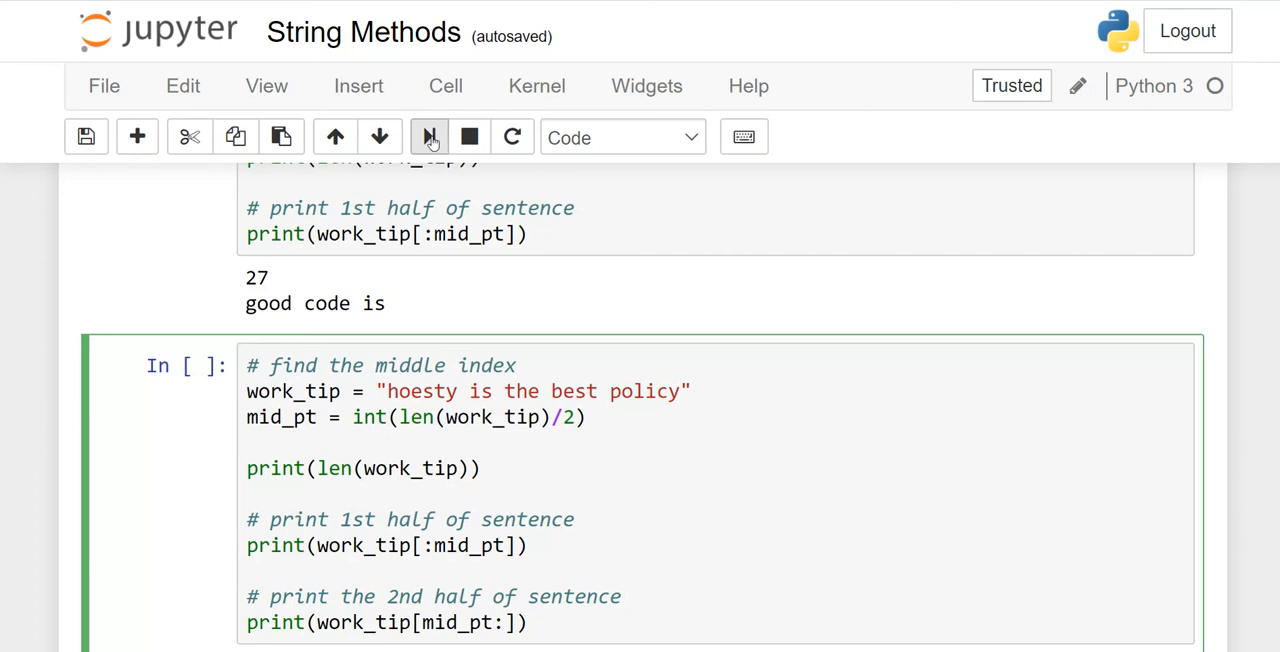
left_click(428, 137)
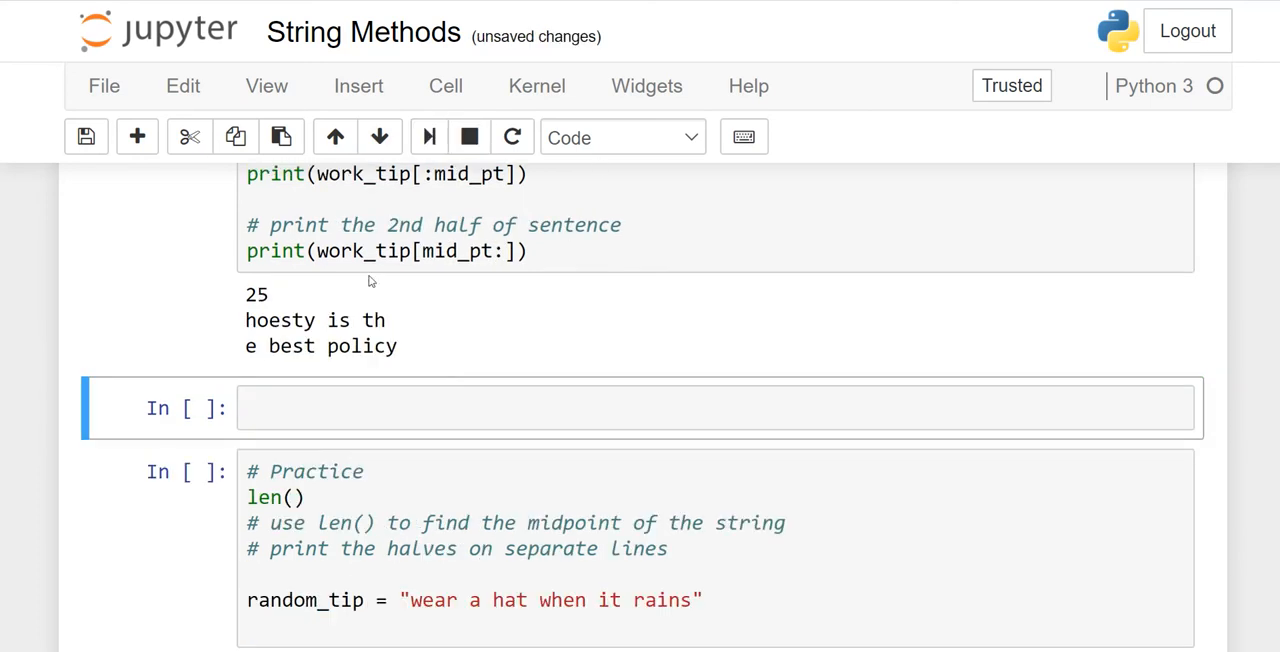
mouse_move(315, 291)
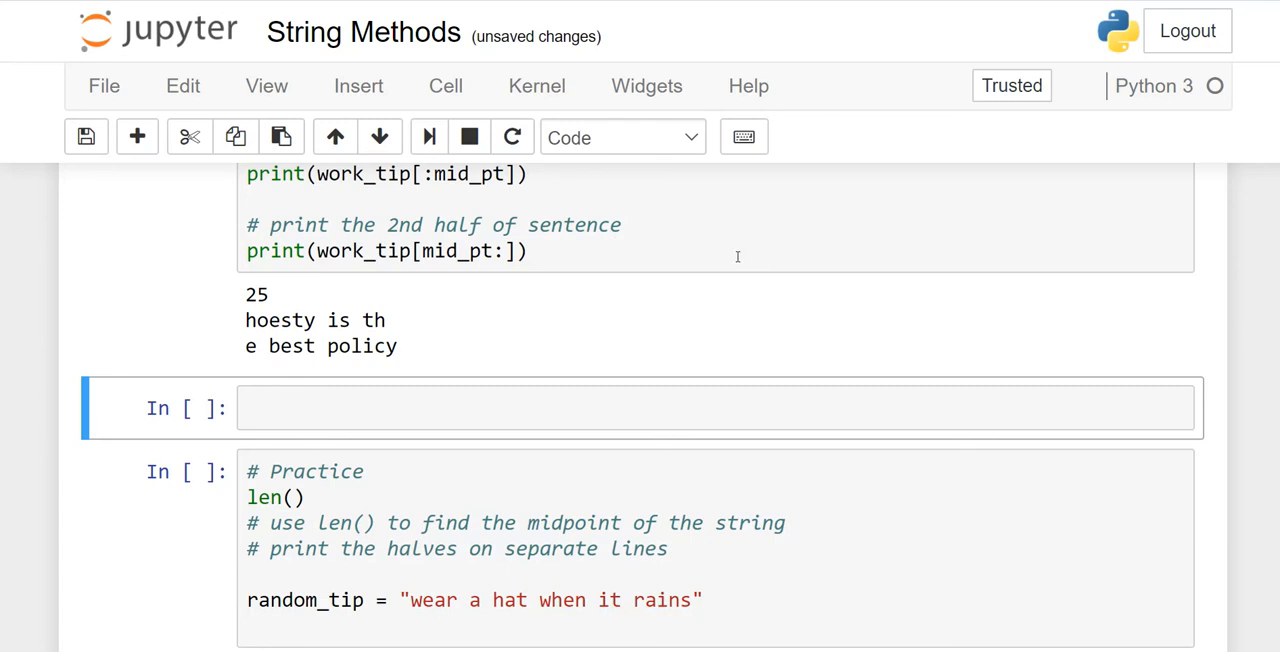
mouse_move(390, 325)
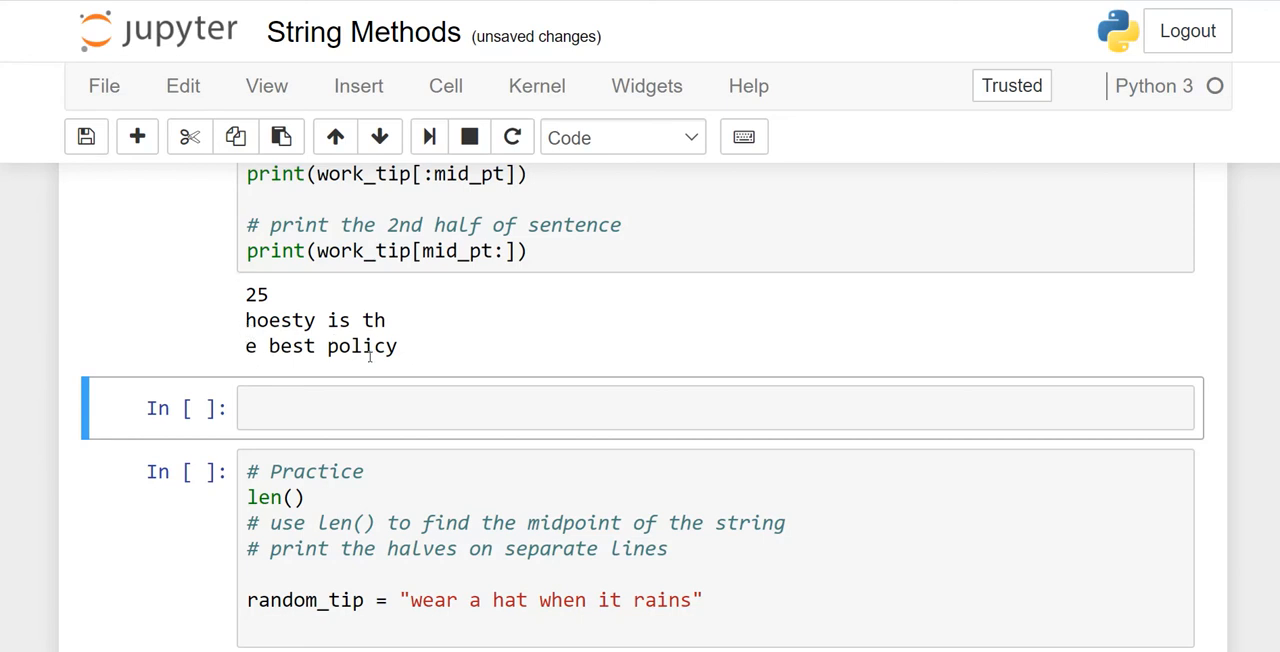
mouse_move(1274, 431)
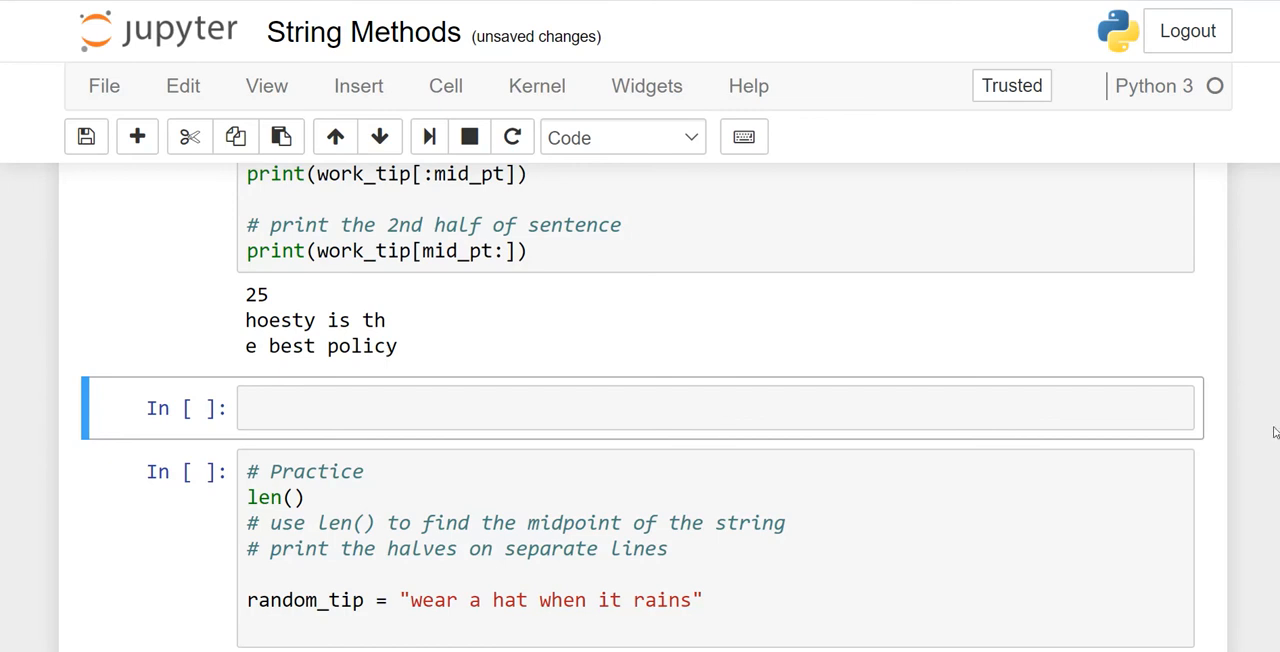
scroll("down", 3)
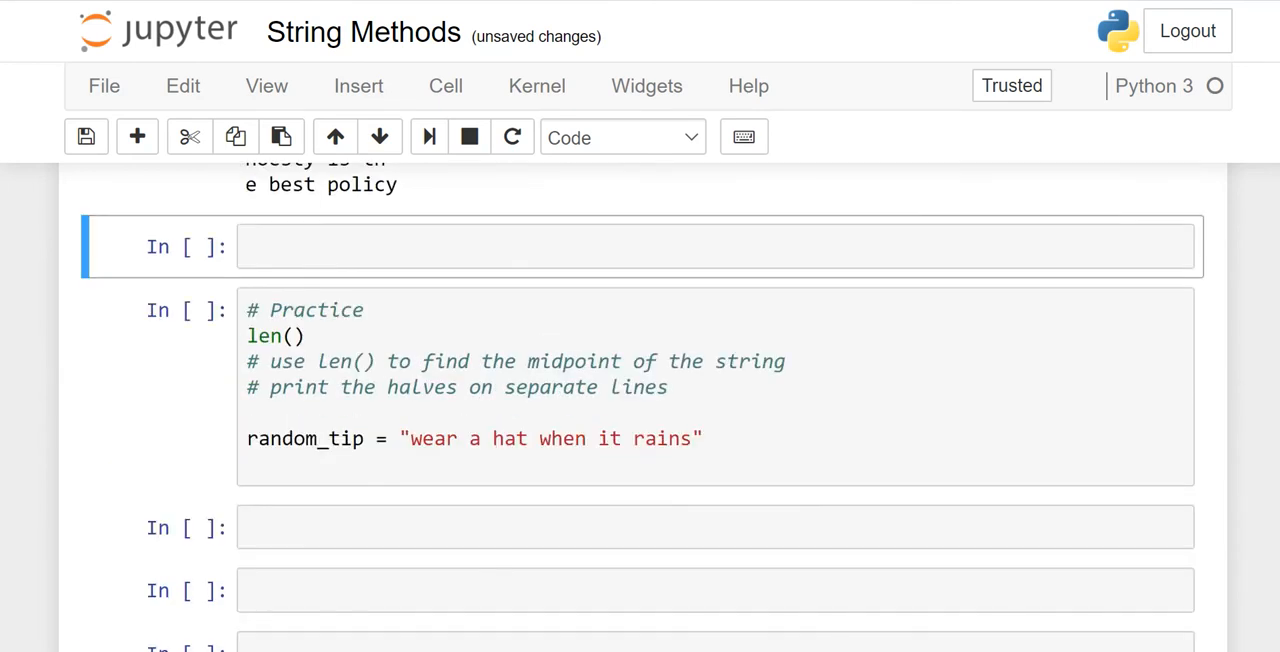
scroll("down", 3)
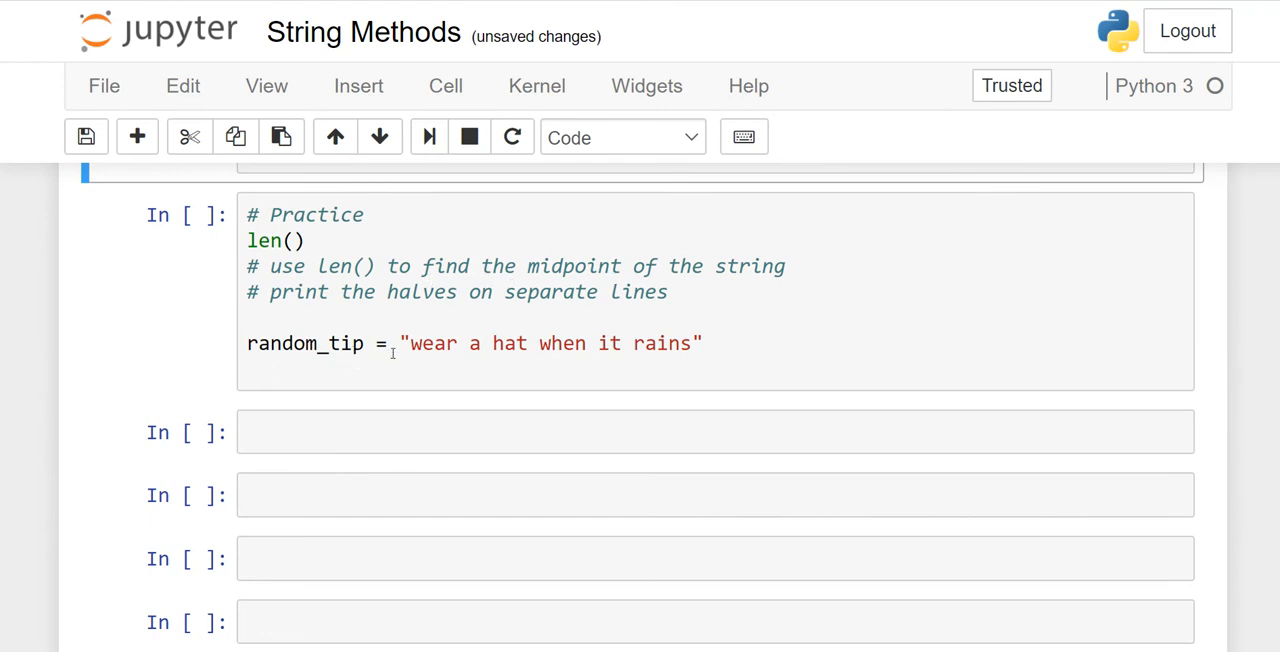
mouse_move(613, 369)
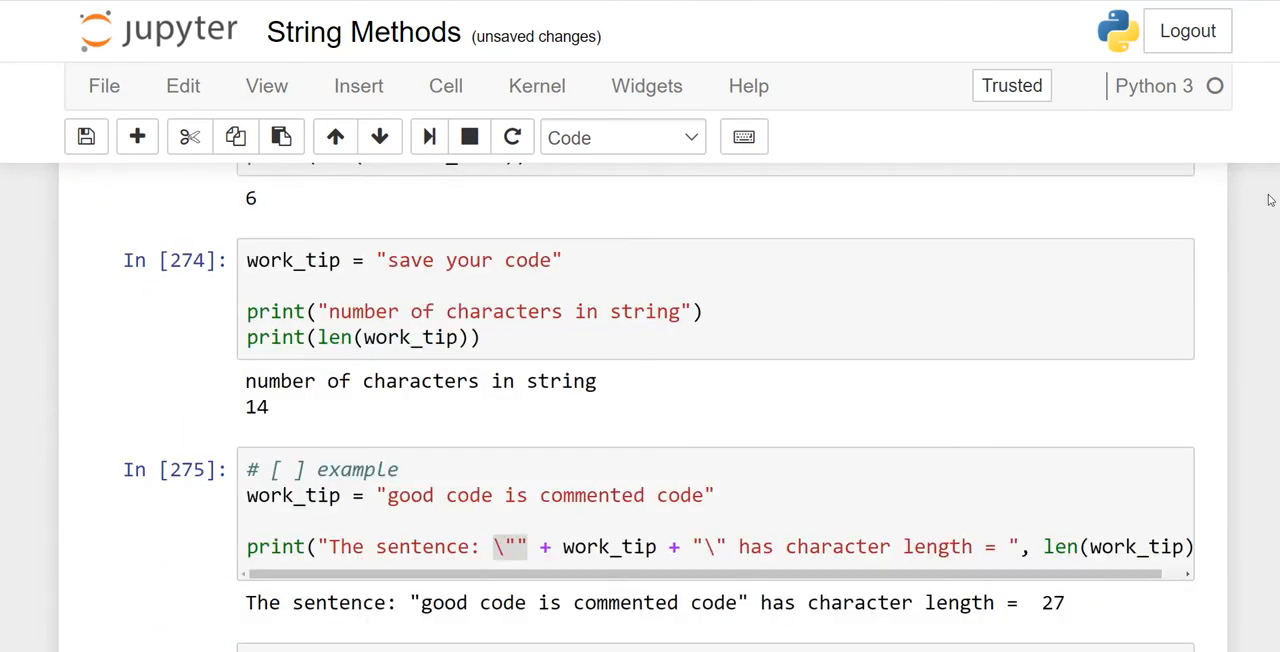
scroll("up", 3)
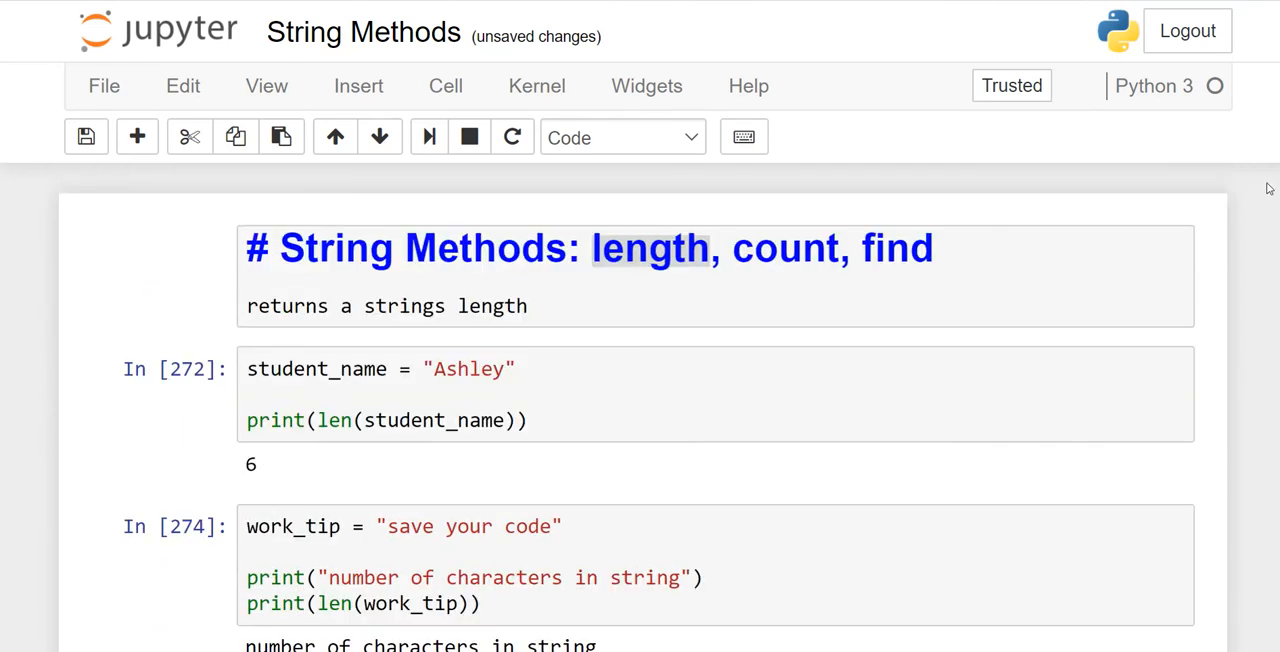